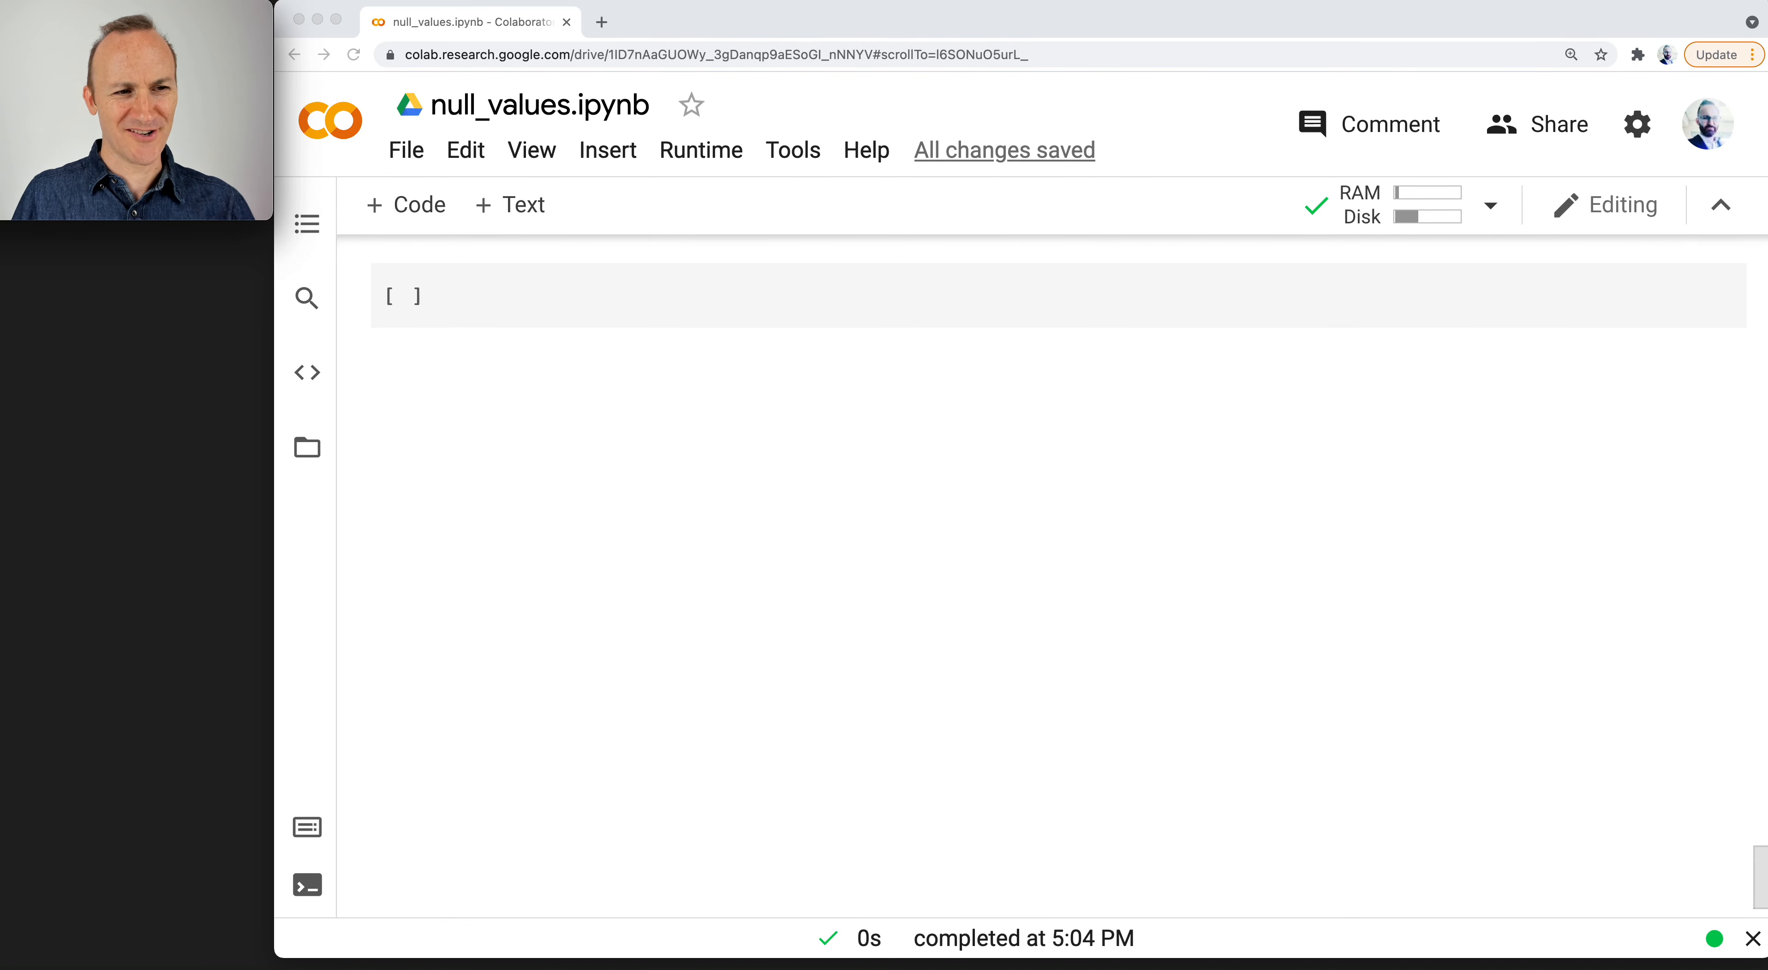
mouse_move(387, 616)
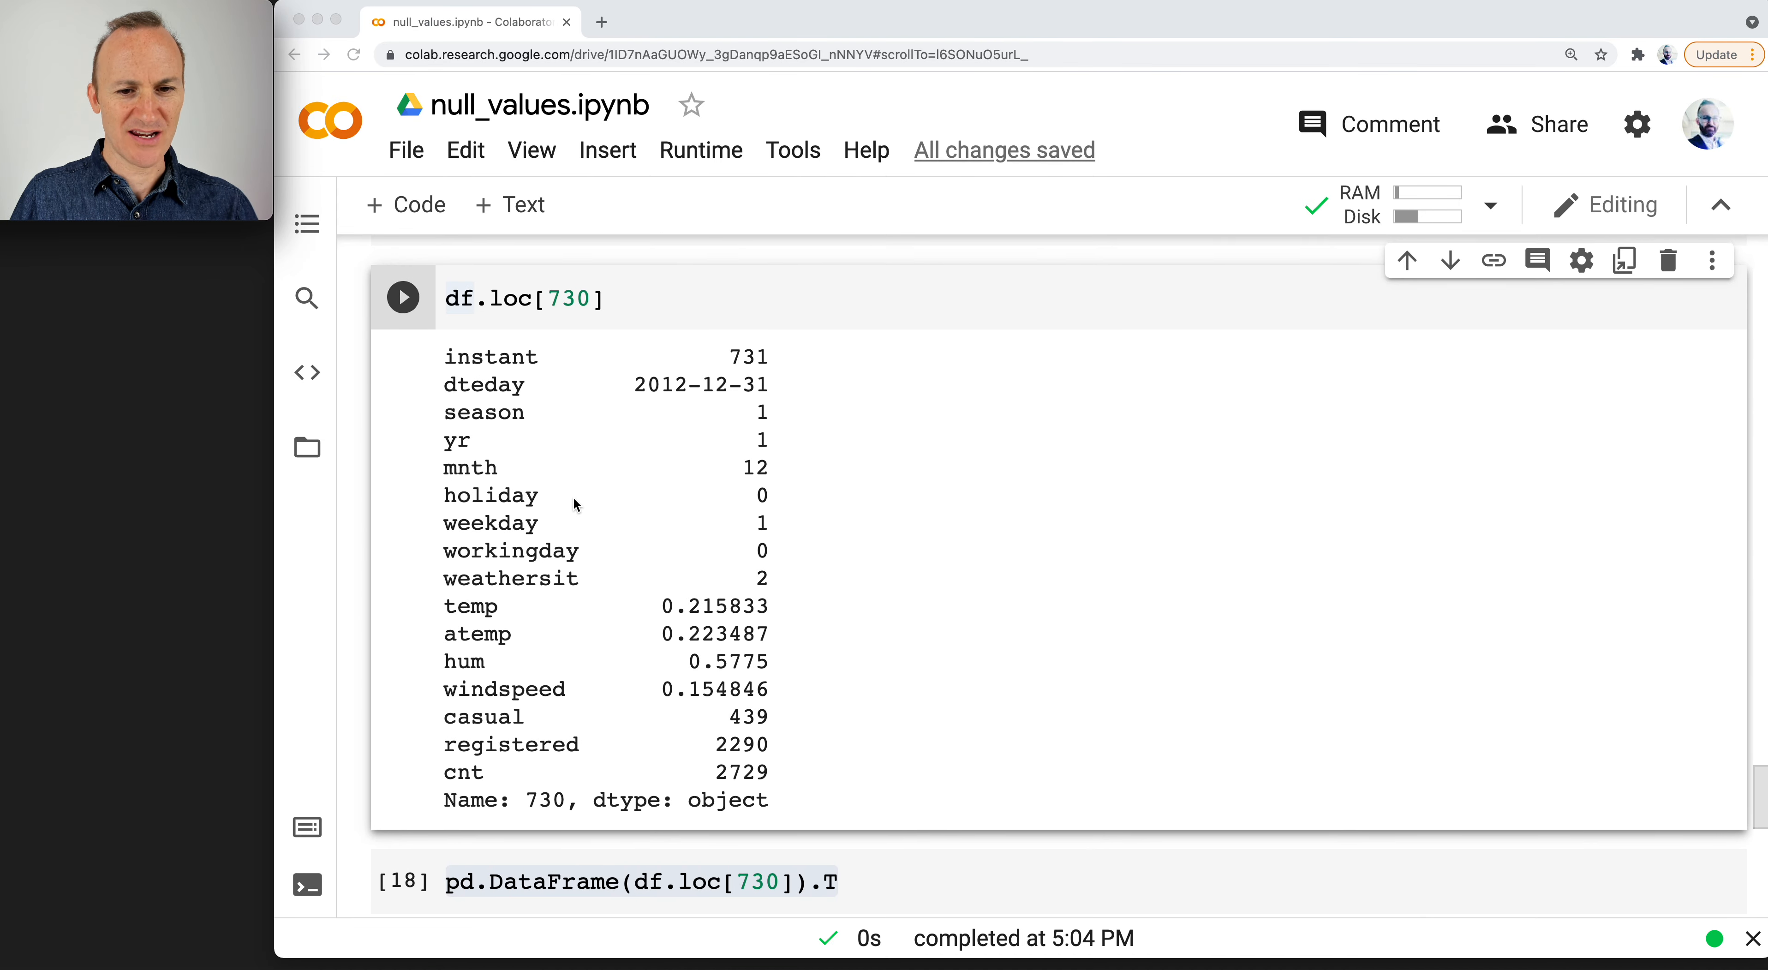
Filter the DataFrame with df[df.isna().any(axis=1)] to show all rows containing NaN.
scroll(up, 3)
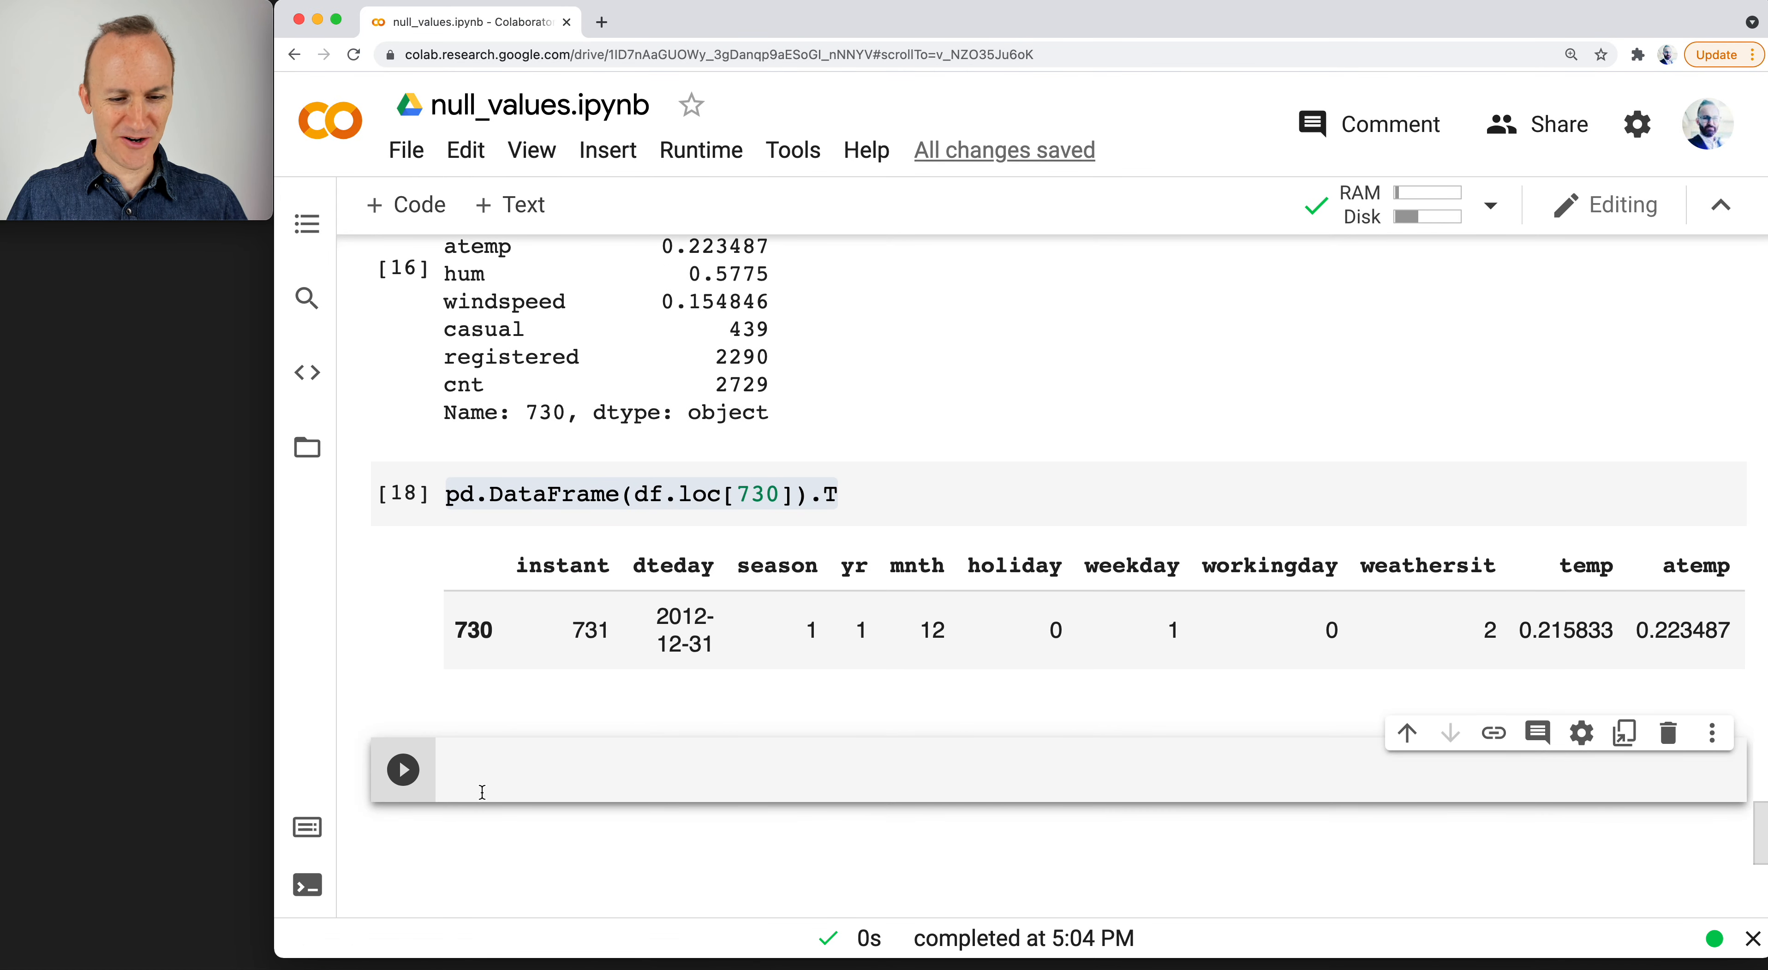
text(df[df.isna().any(axis=1)])
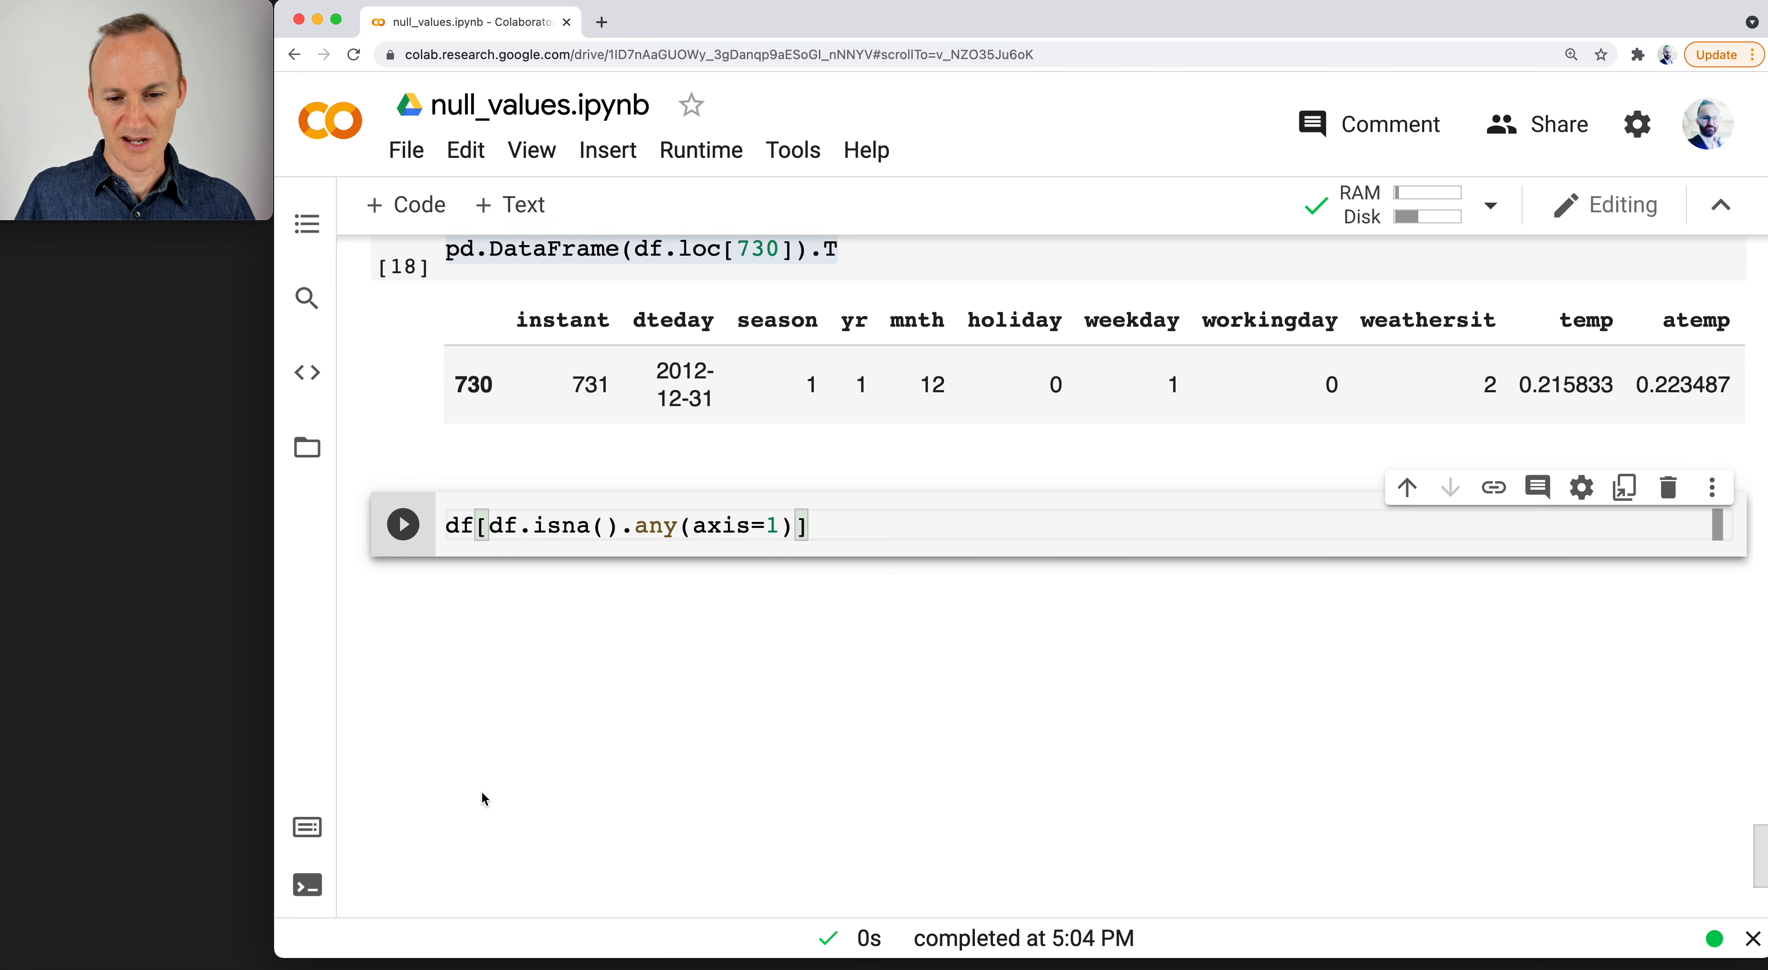
click(402, 524)
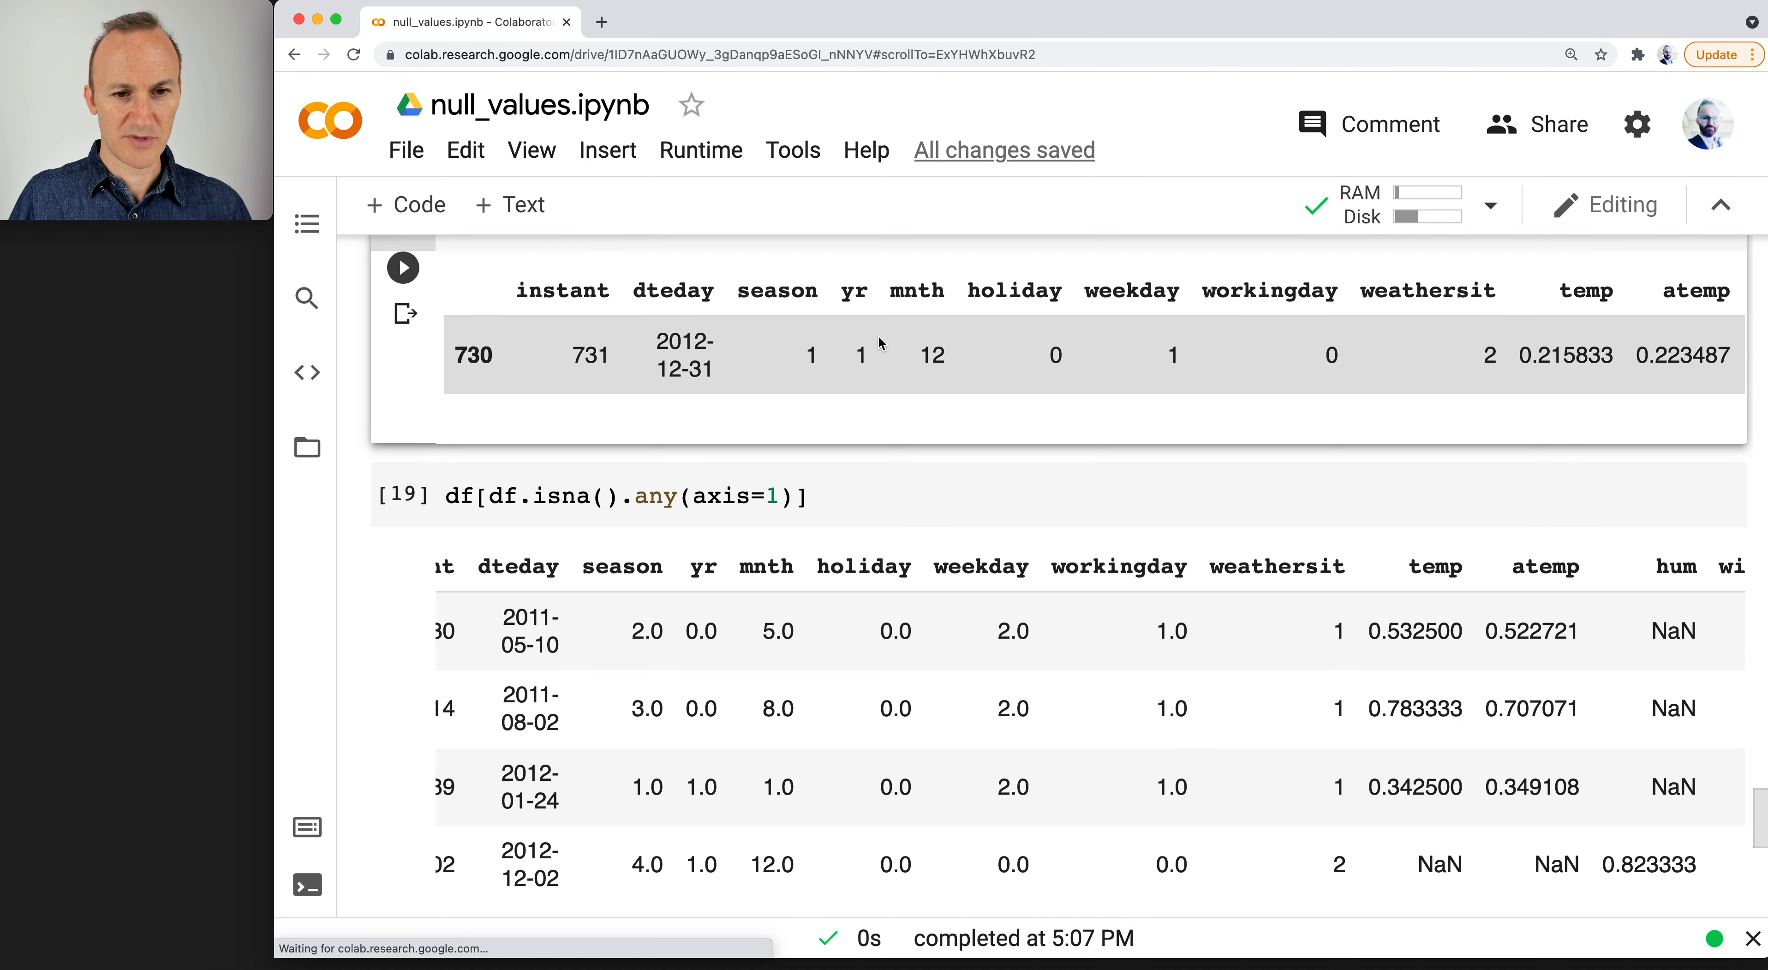
Add a text cell reading '# Your Turn - Replace hum null values with Median'.
click(508, 204)
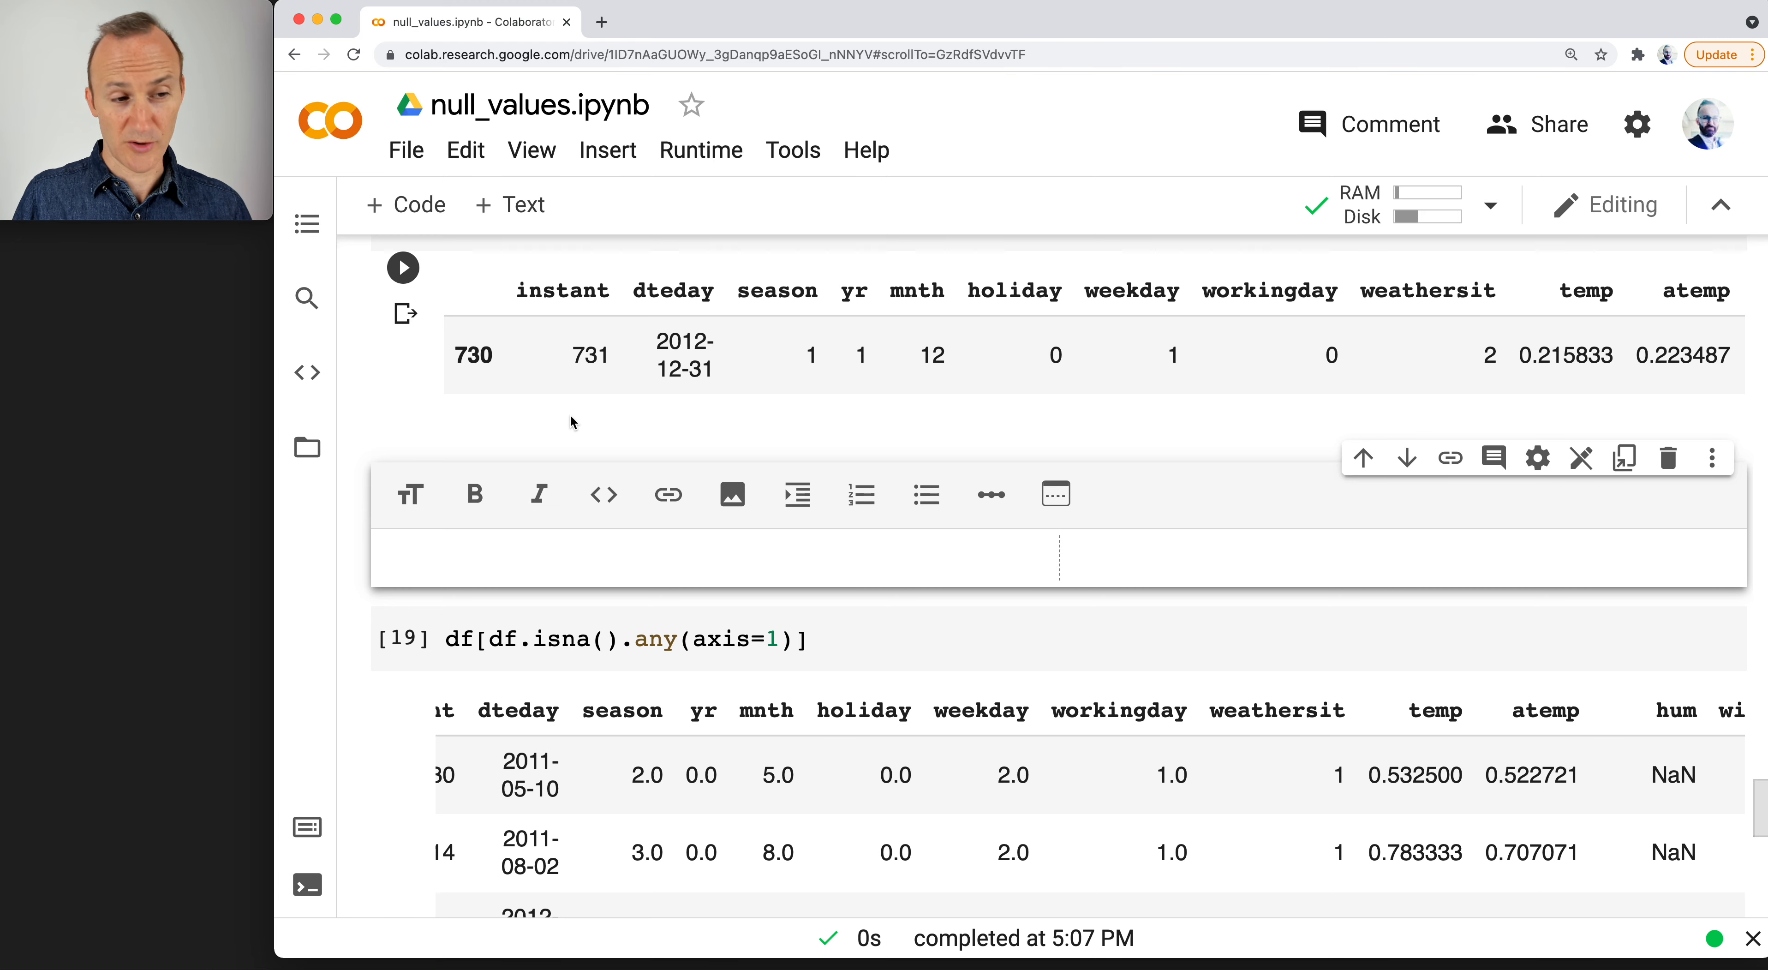
text(# Your Turn)
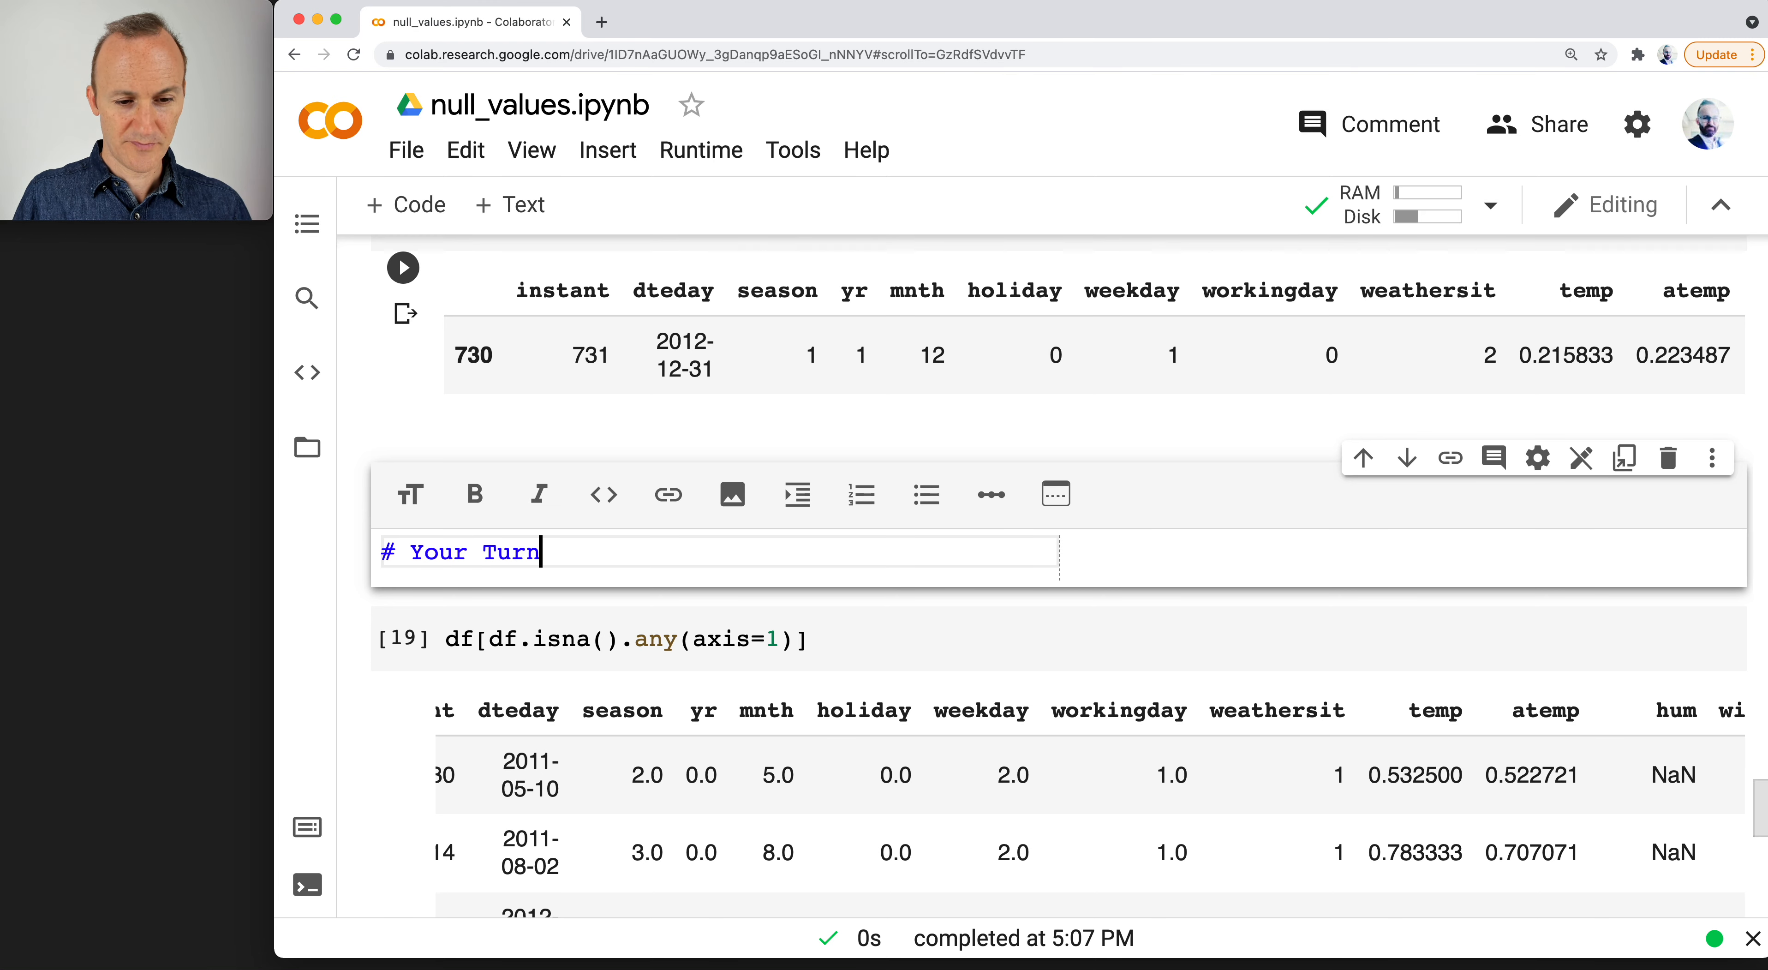
text(- Replace h)
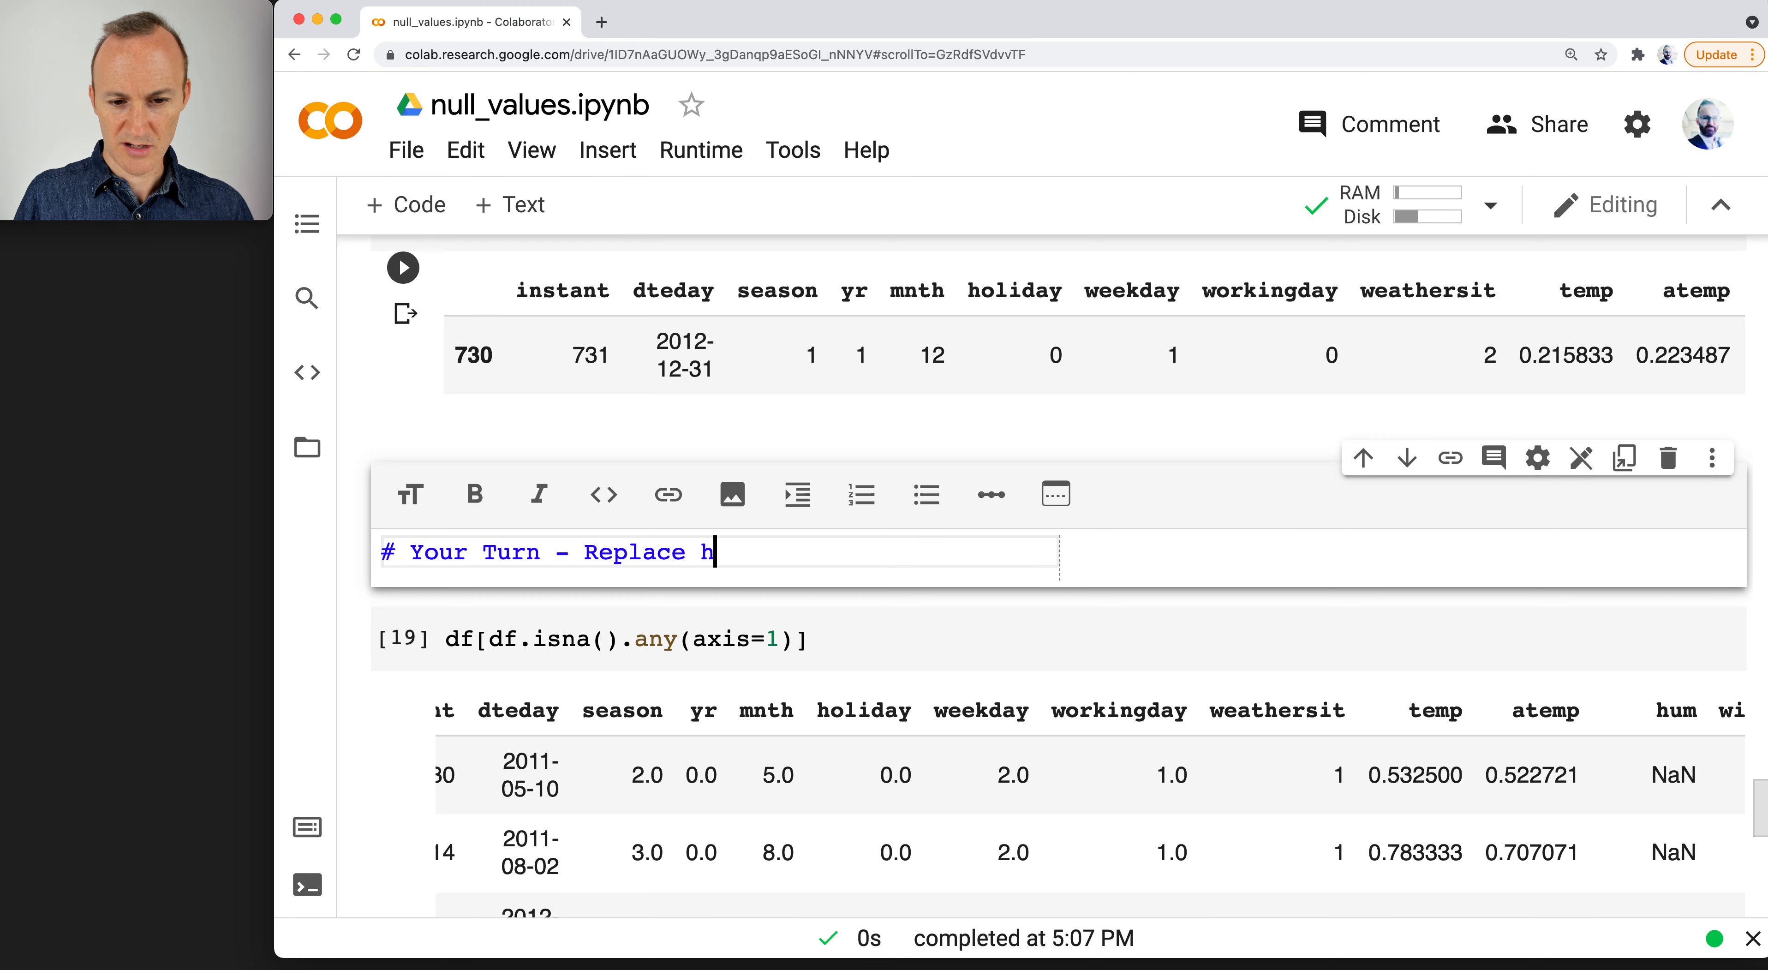
text(um null)
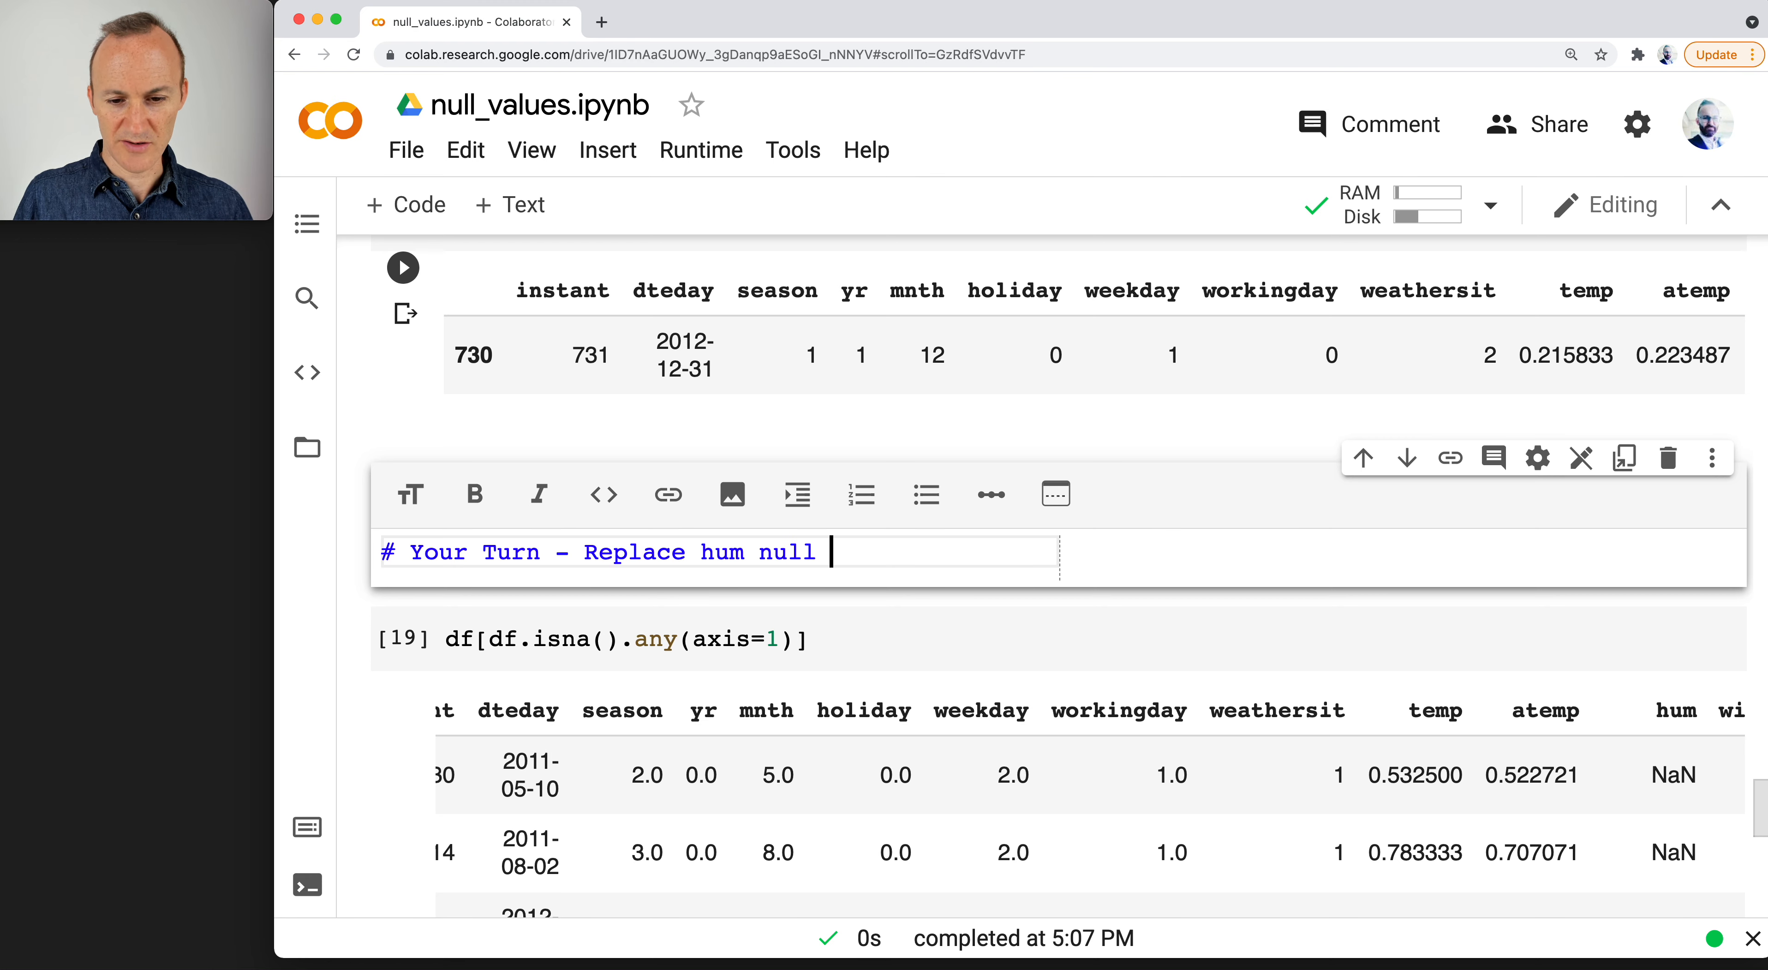
text(values with Median)
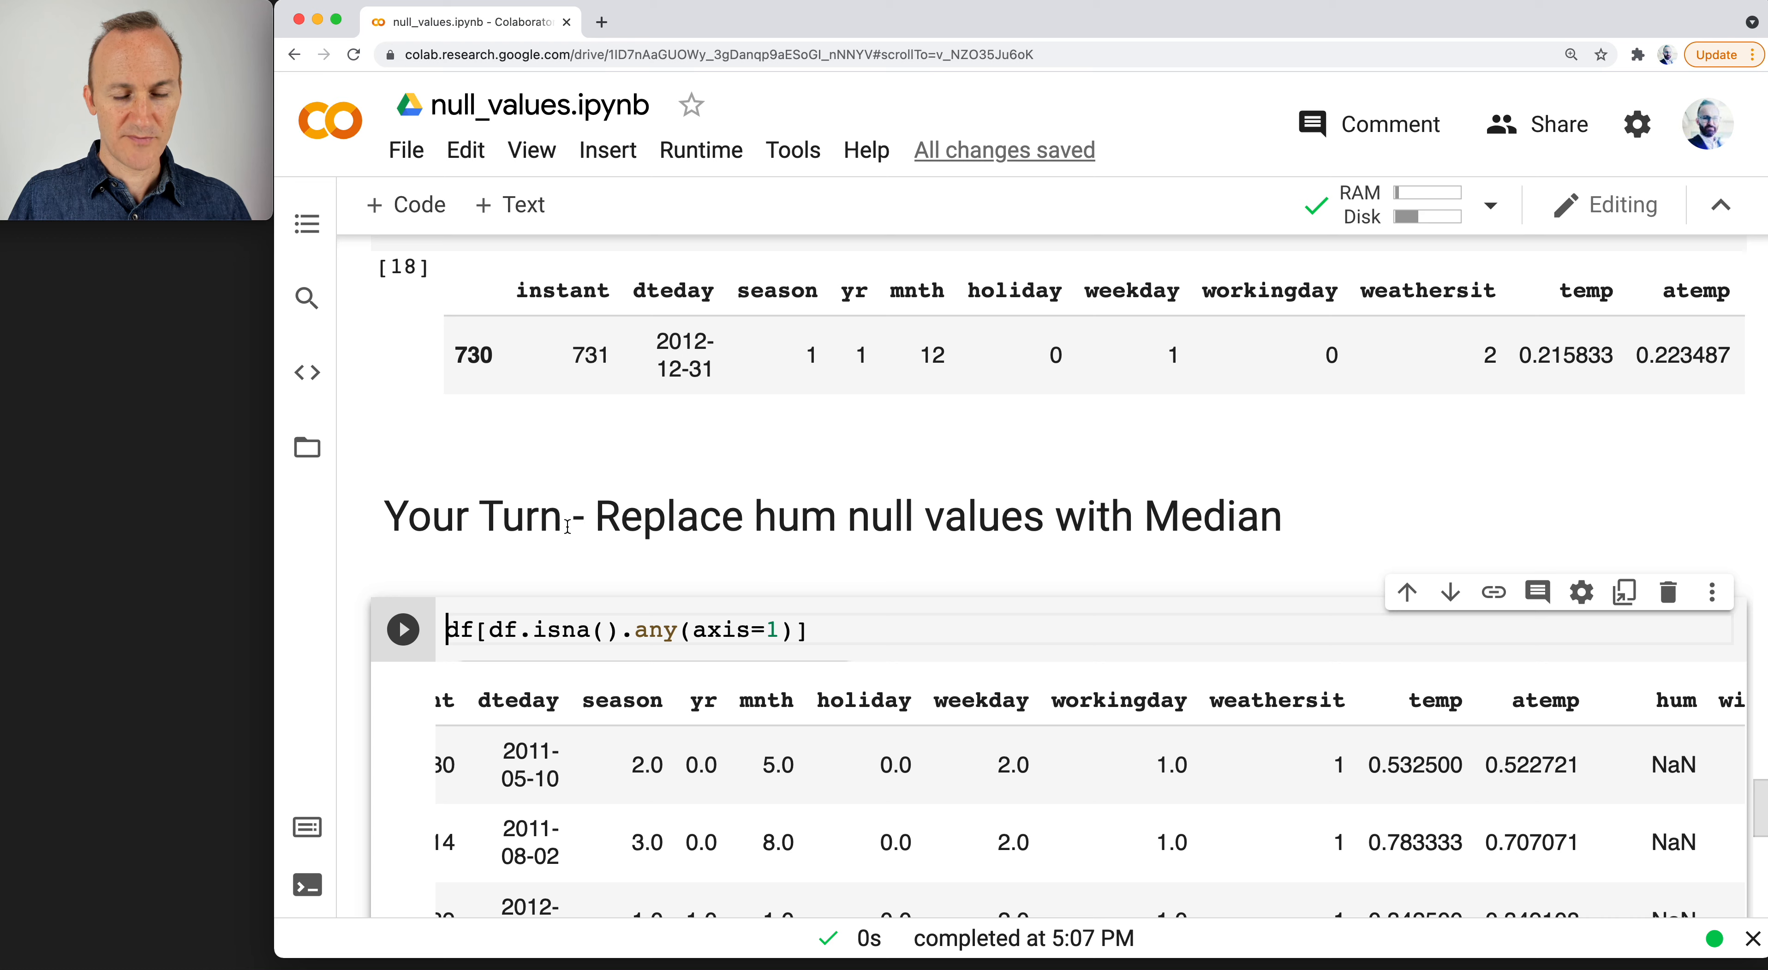
Move below the NaN-rows output and place the cursor in the empty code cell.
scroll(down, 3)
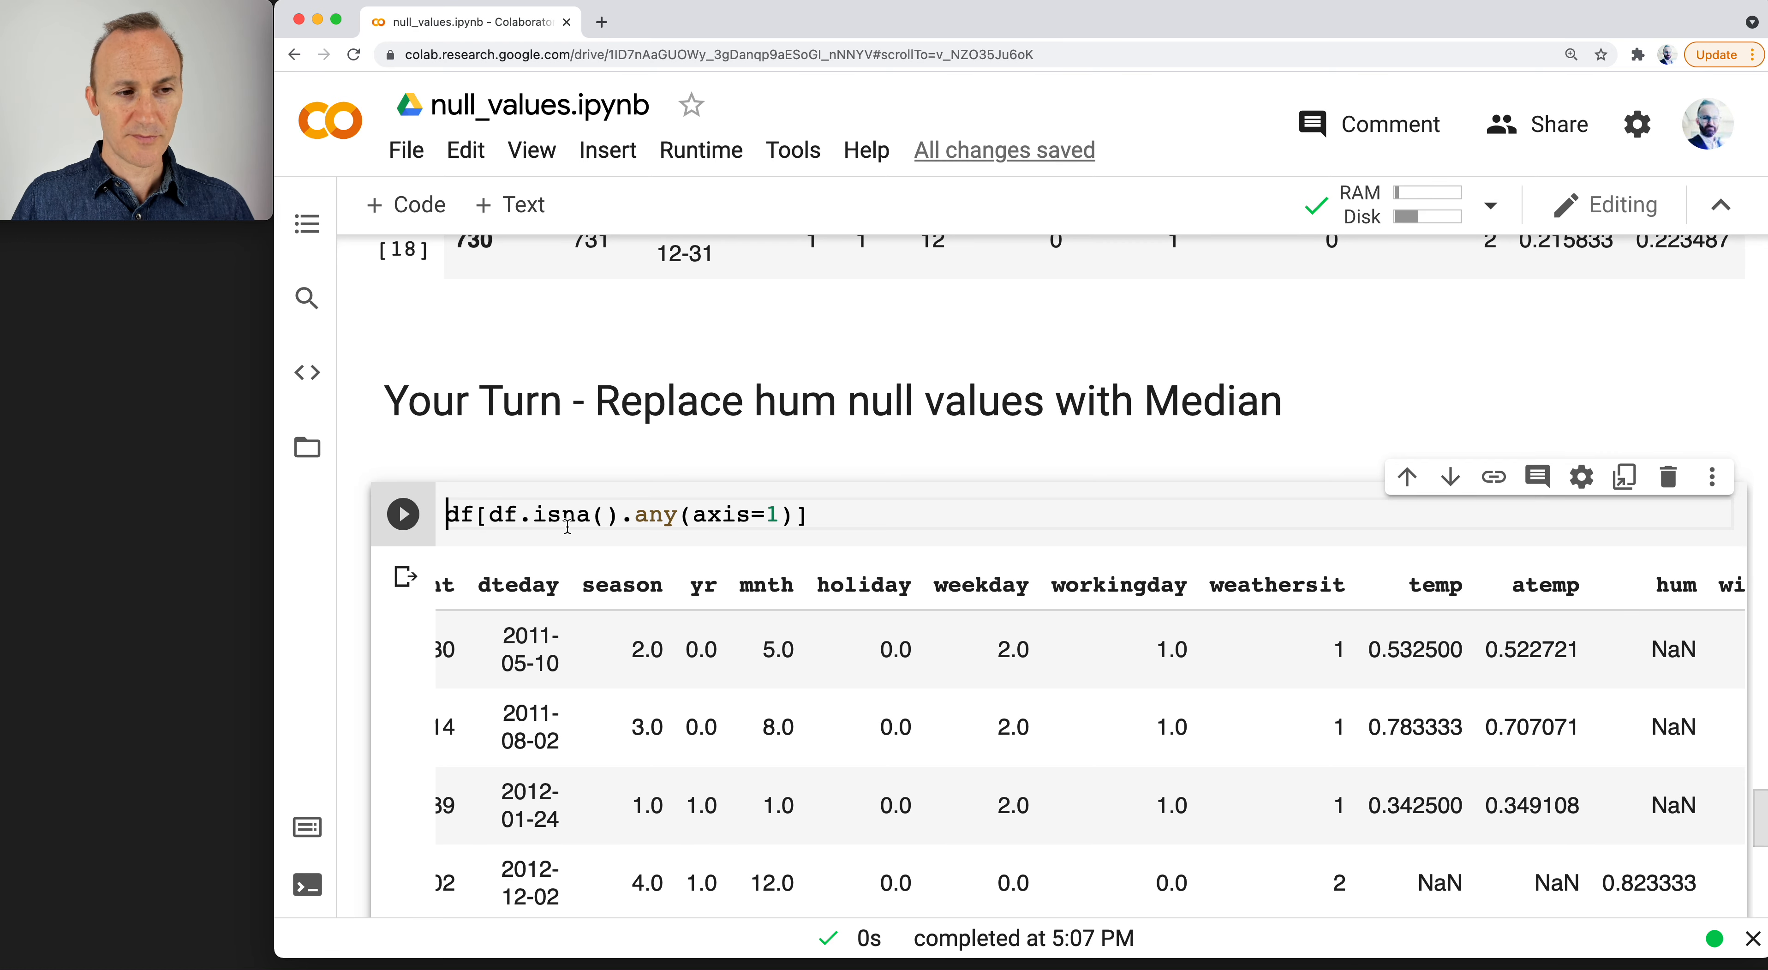
scroll(down, 3)
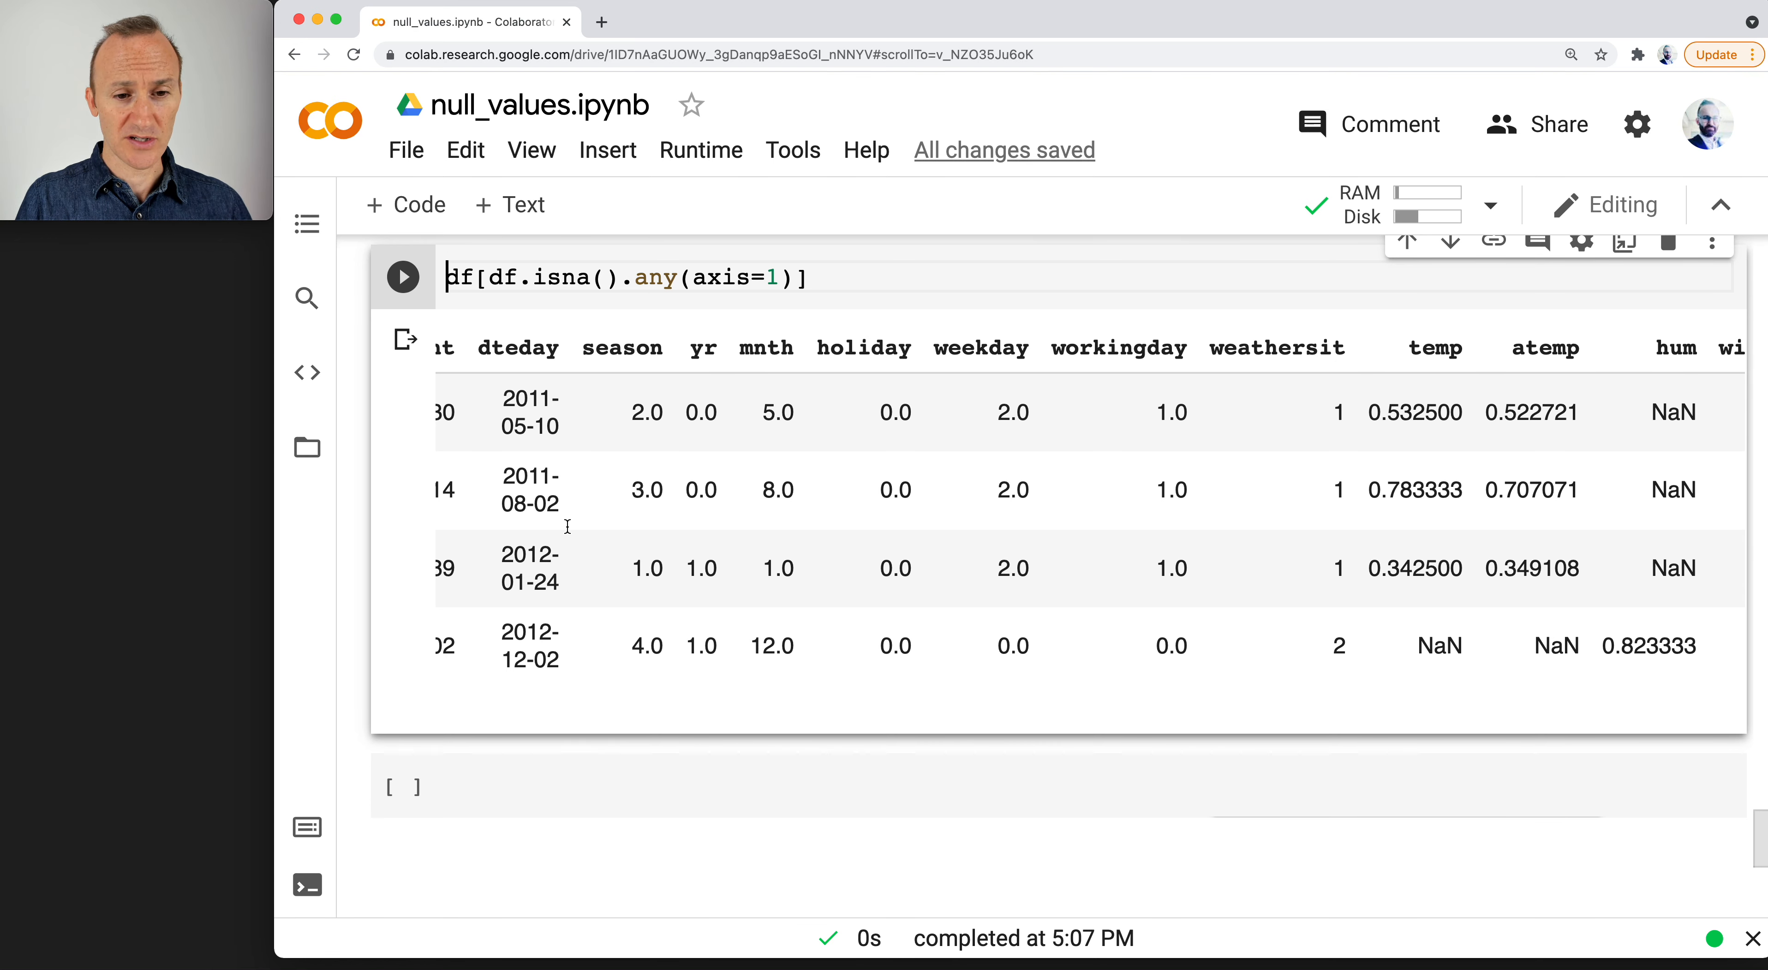
click(613, 277)
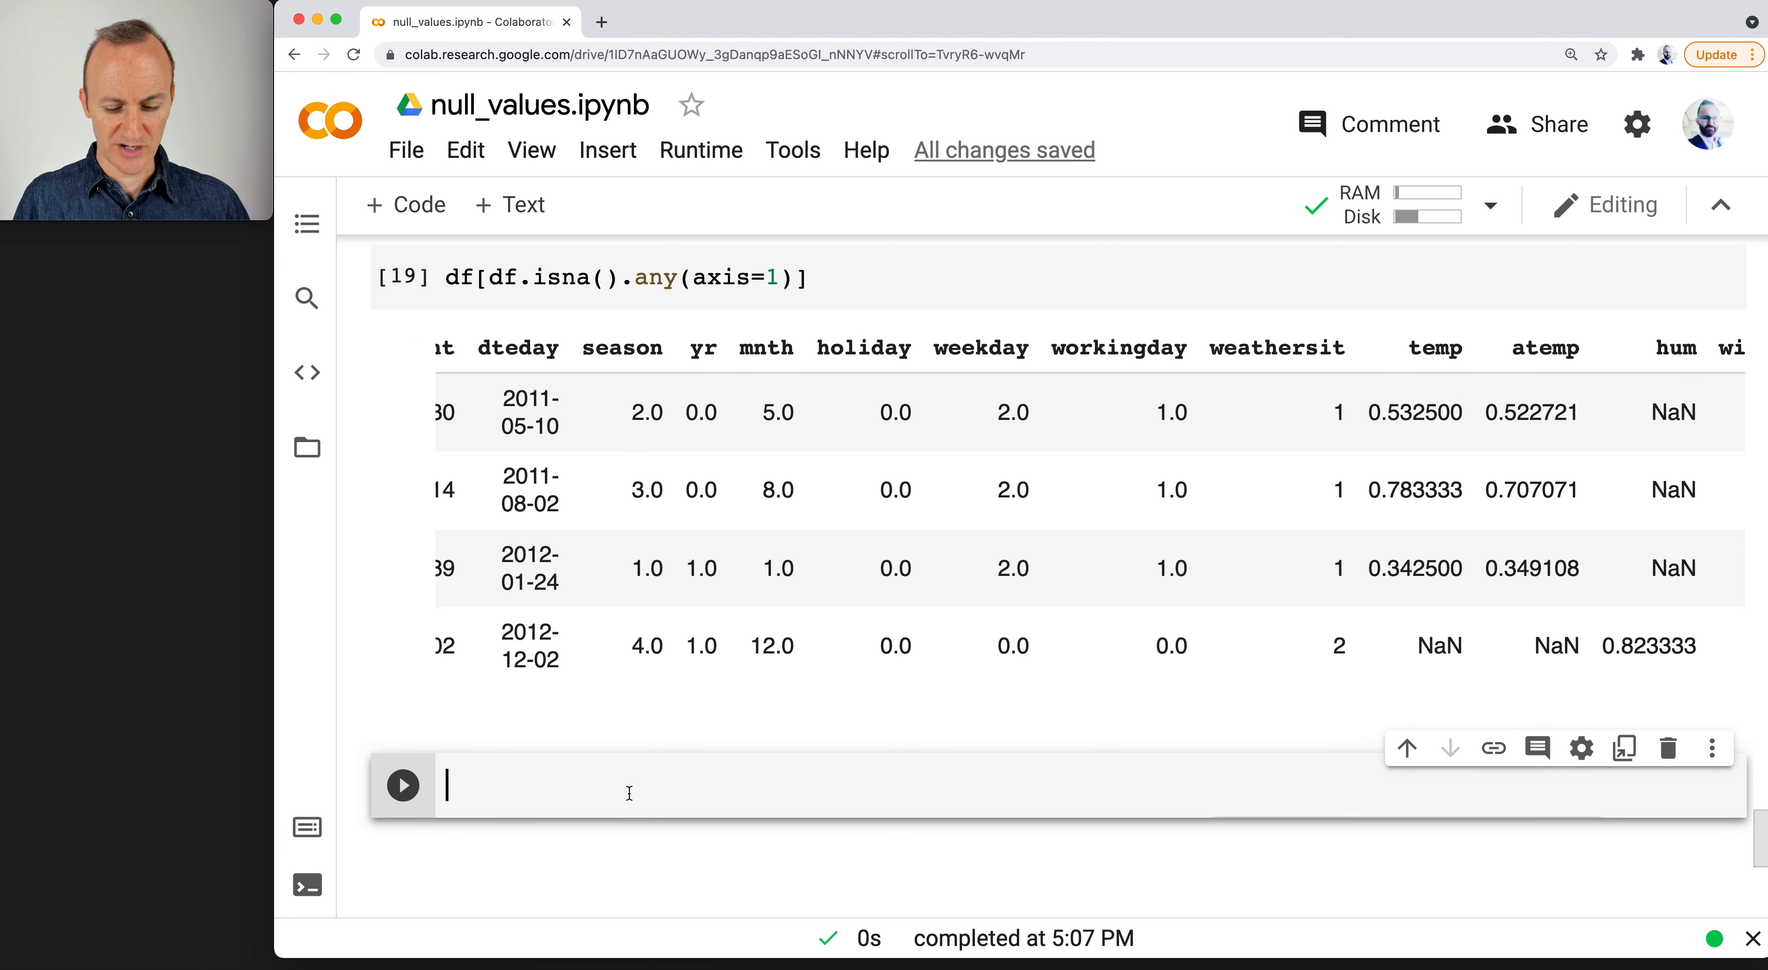
Write df['hum'].fillna(df['hum'].median(), inplace=True) in the new cell.
text(df[')
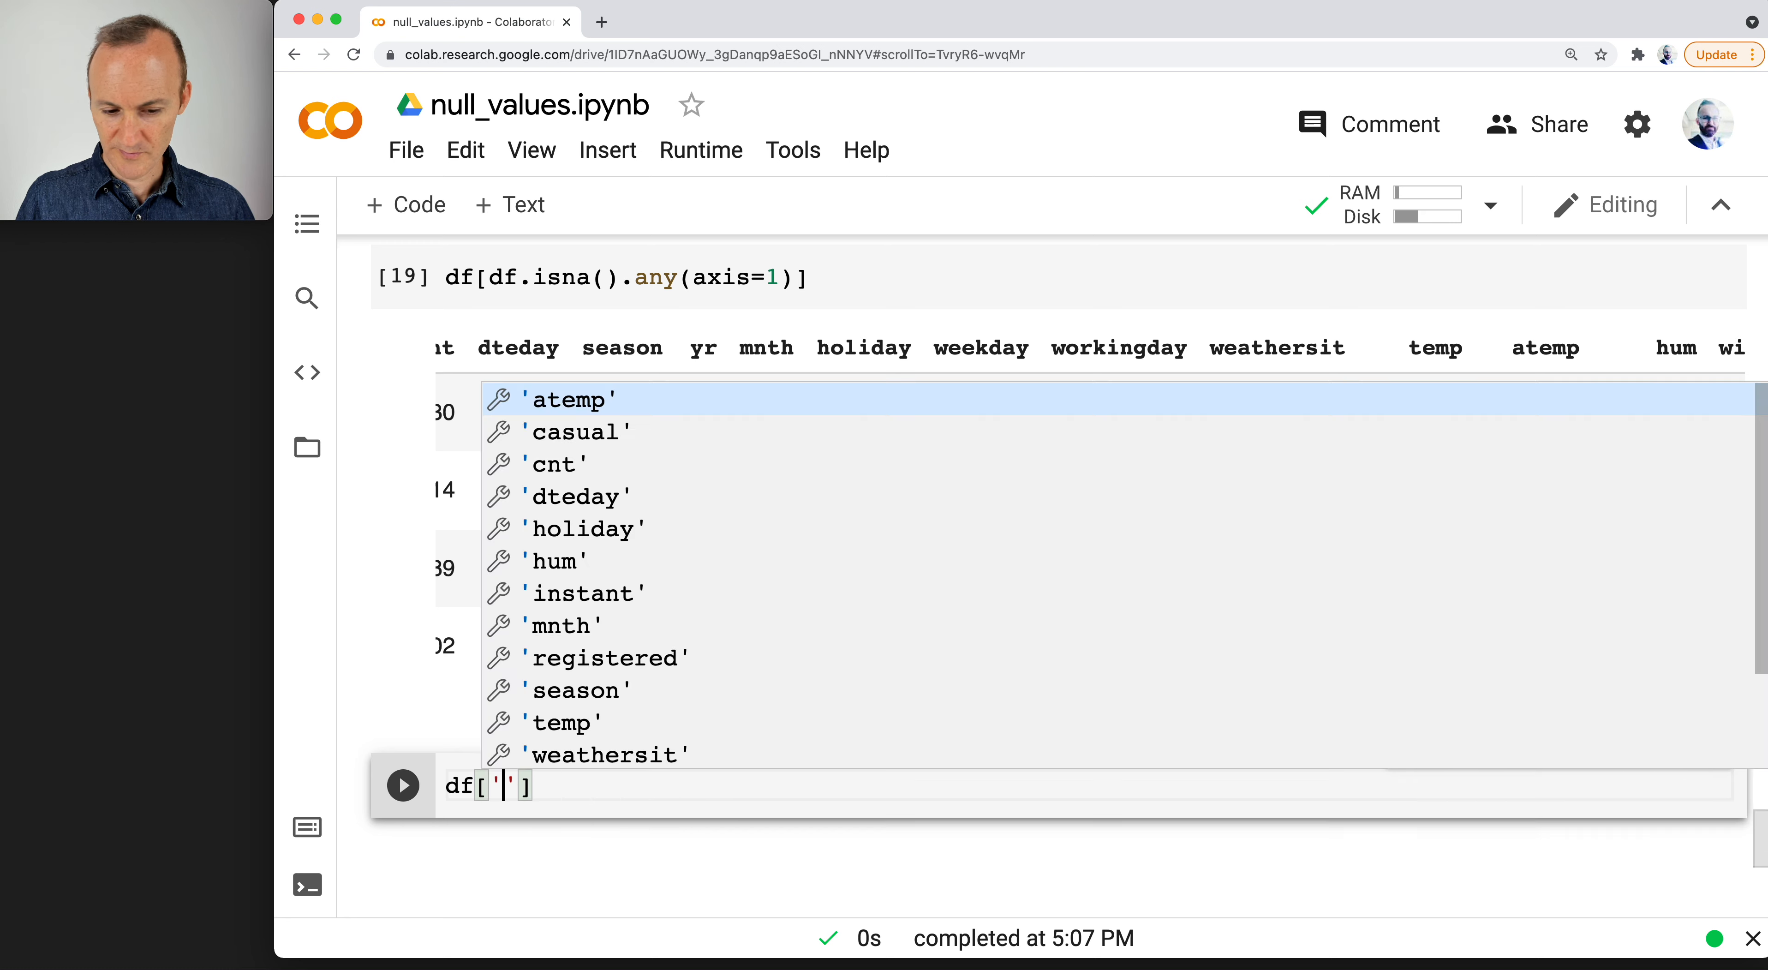
text(hum)
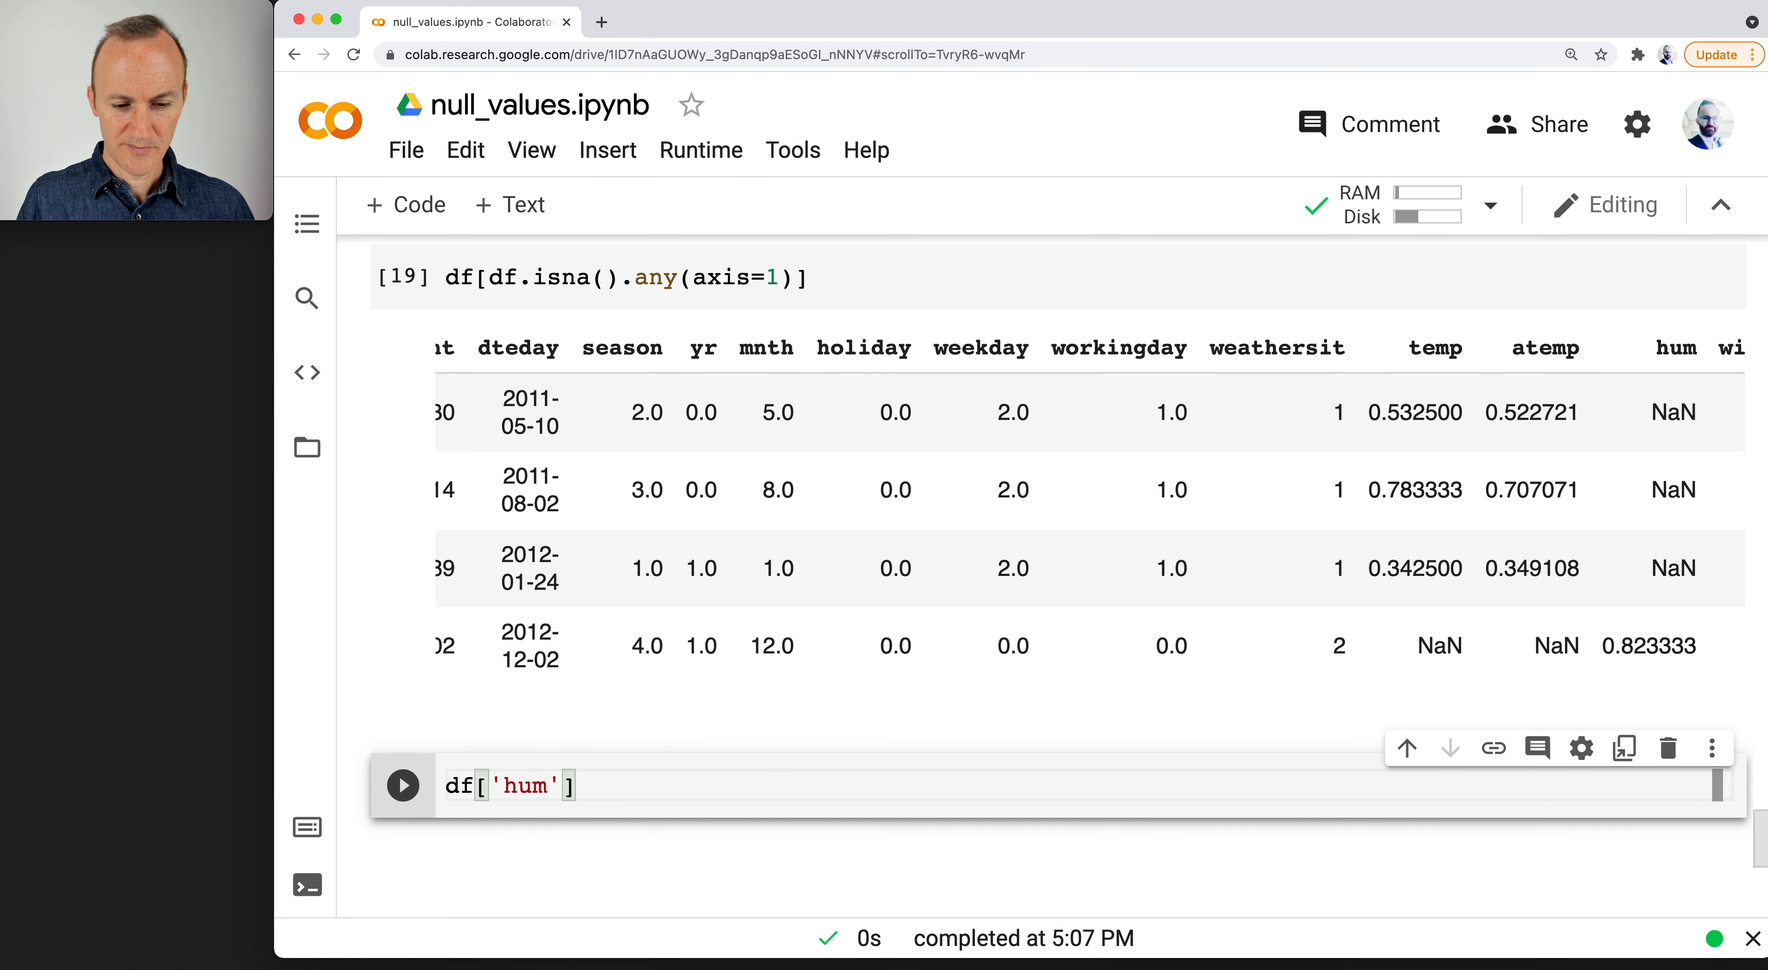
text(.fill)
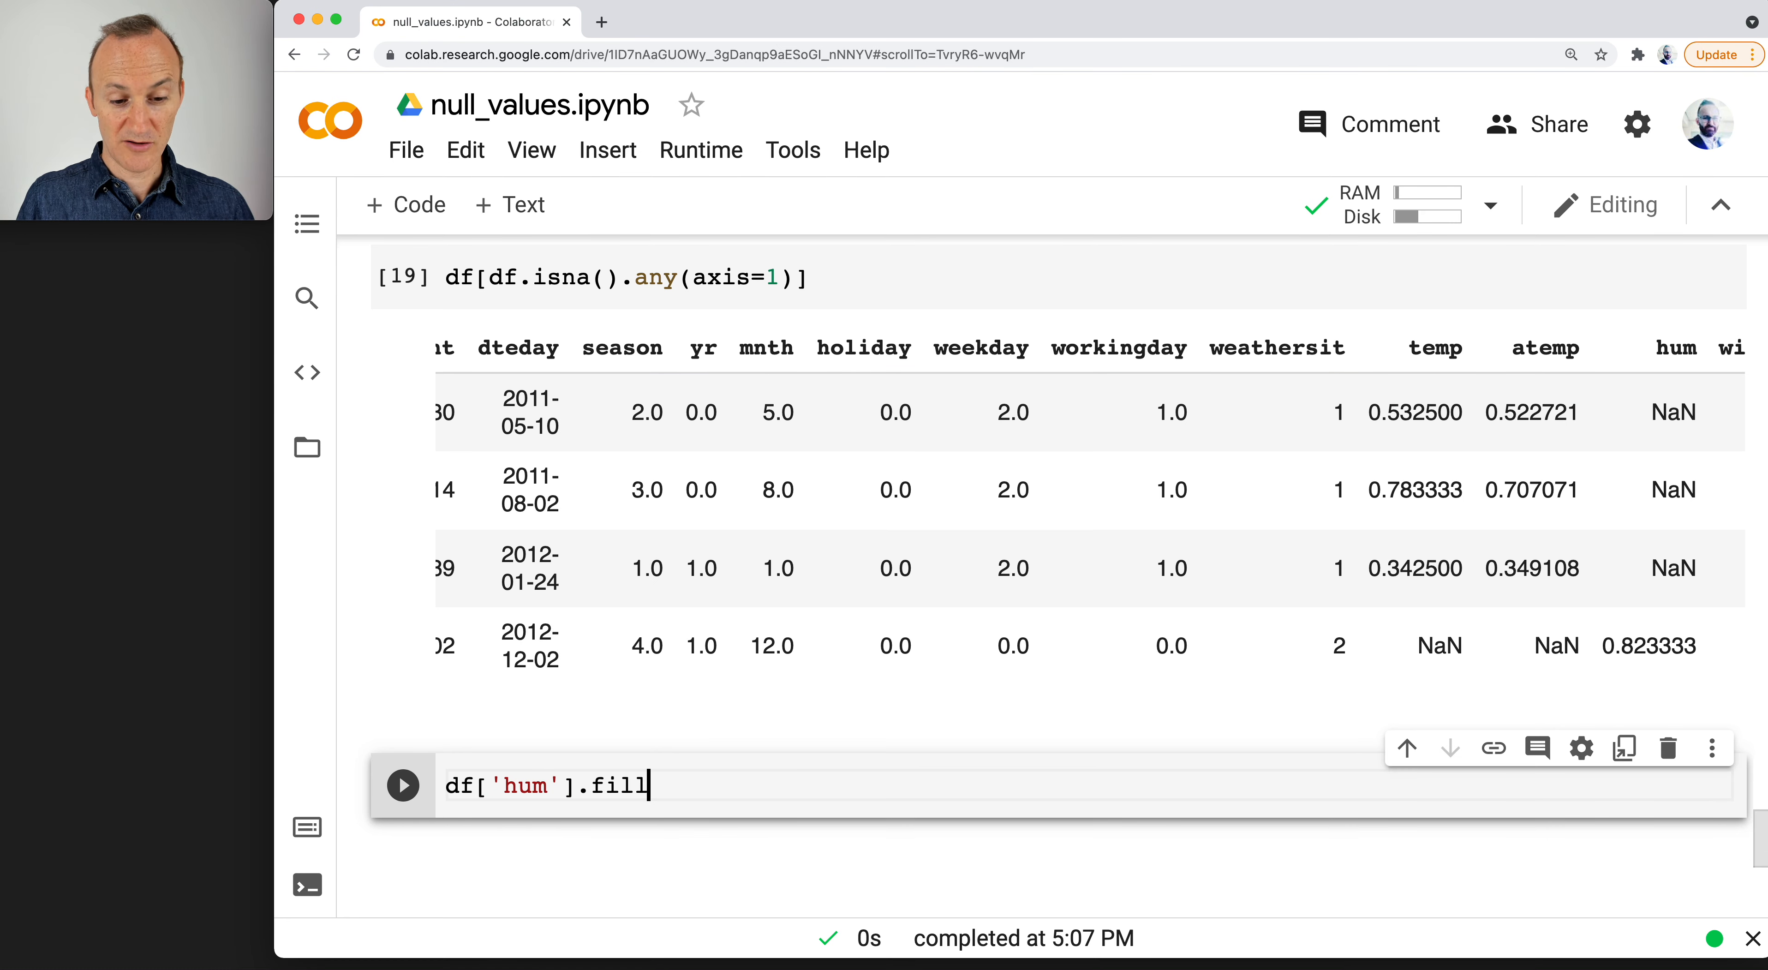
text(na())
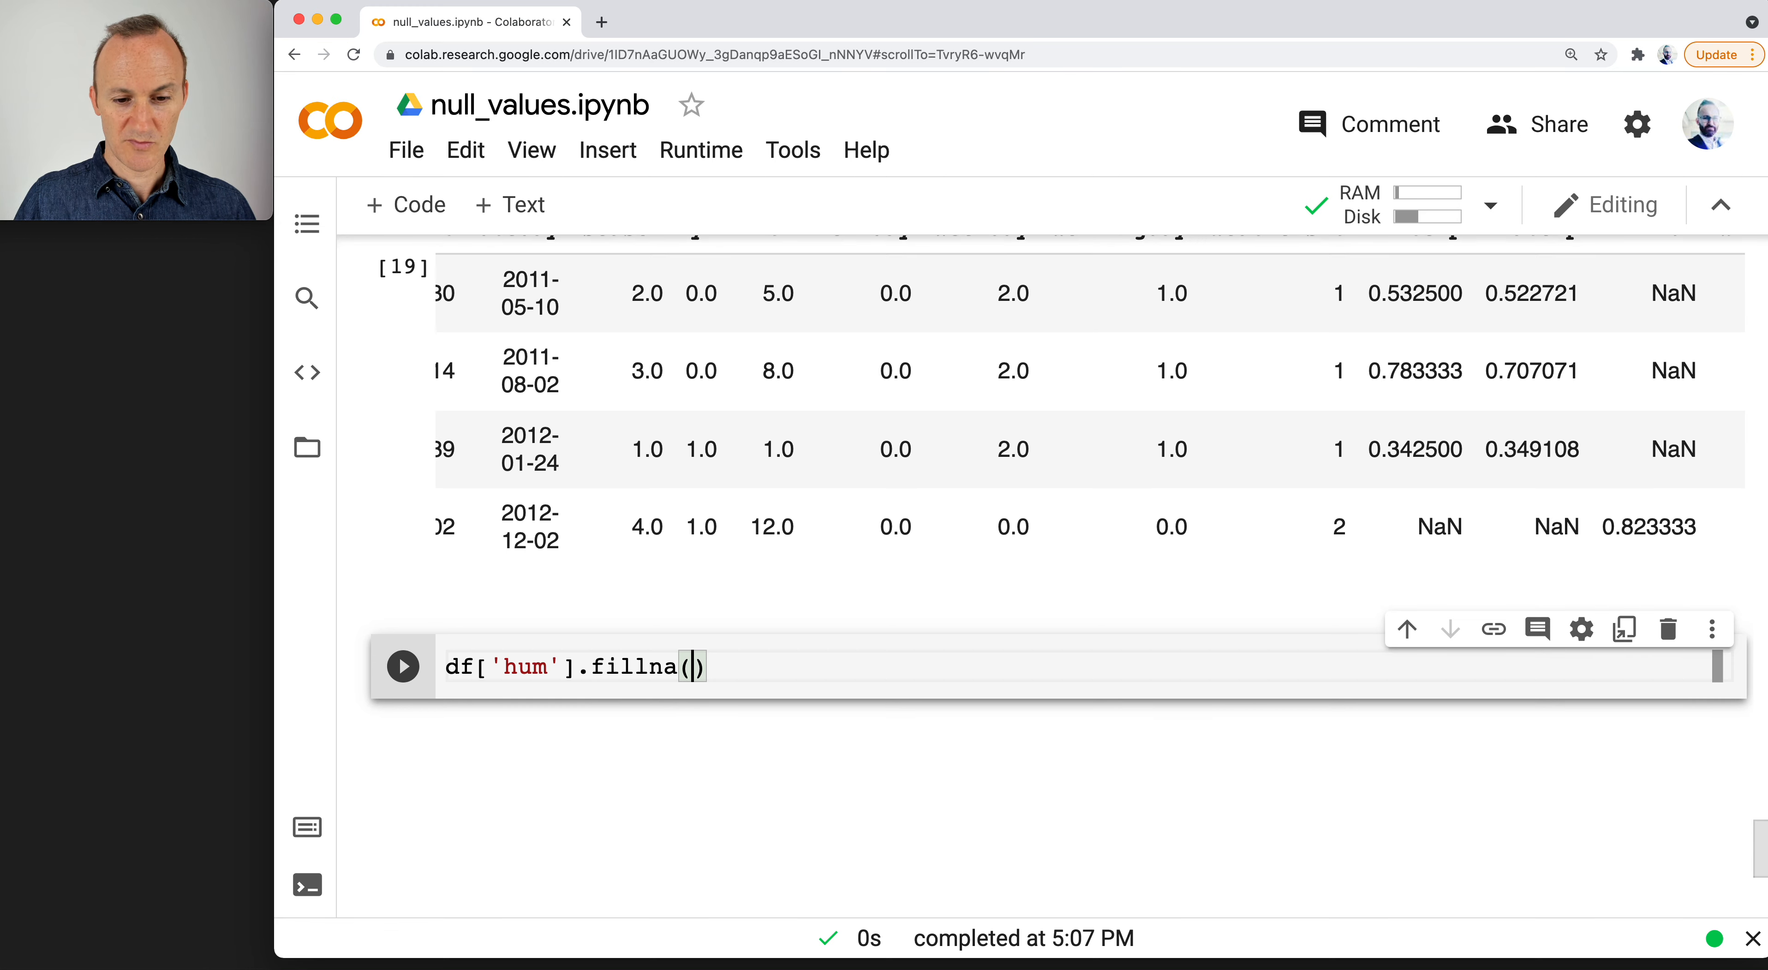
text(df)
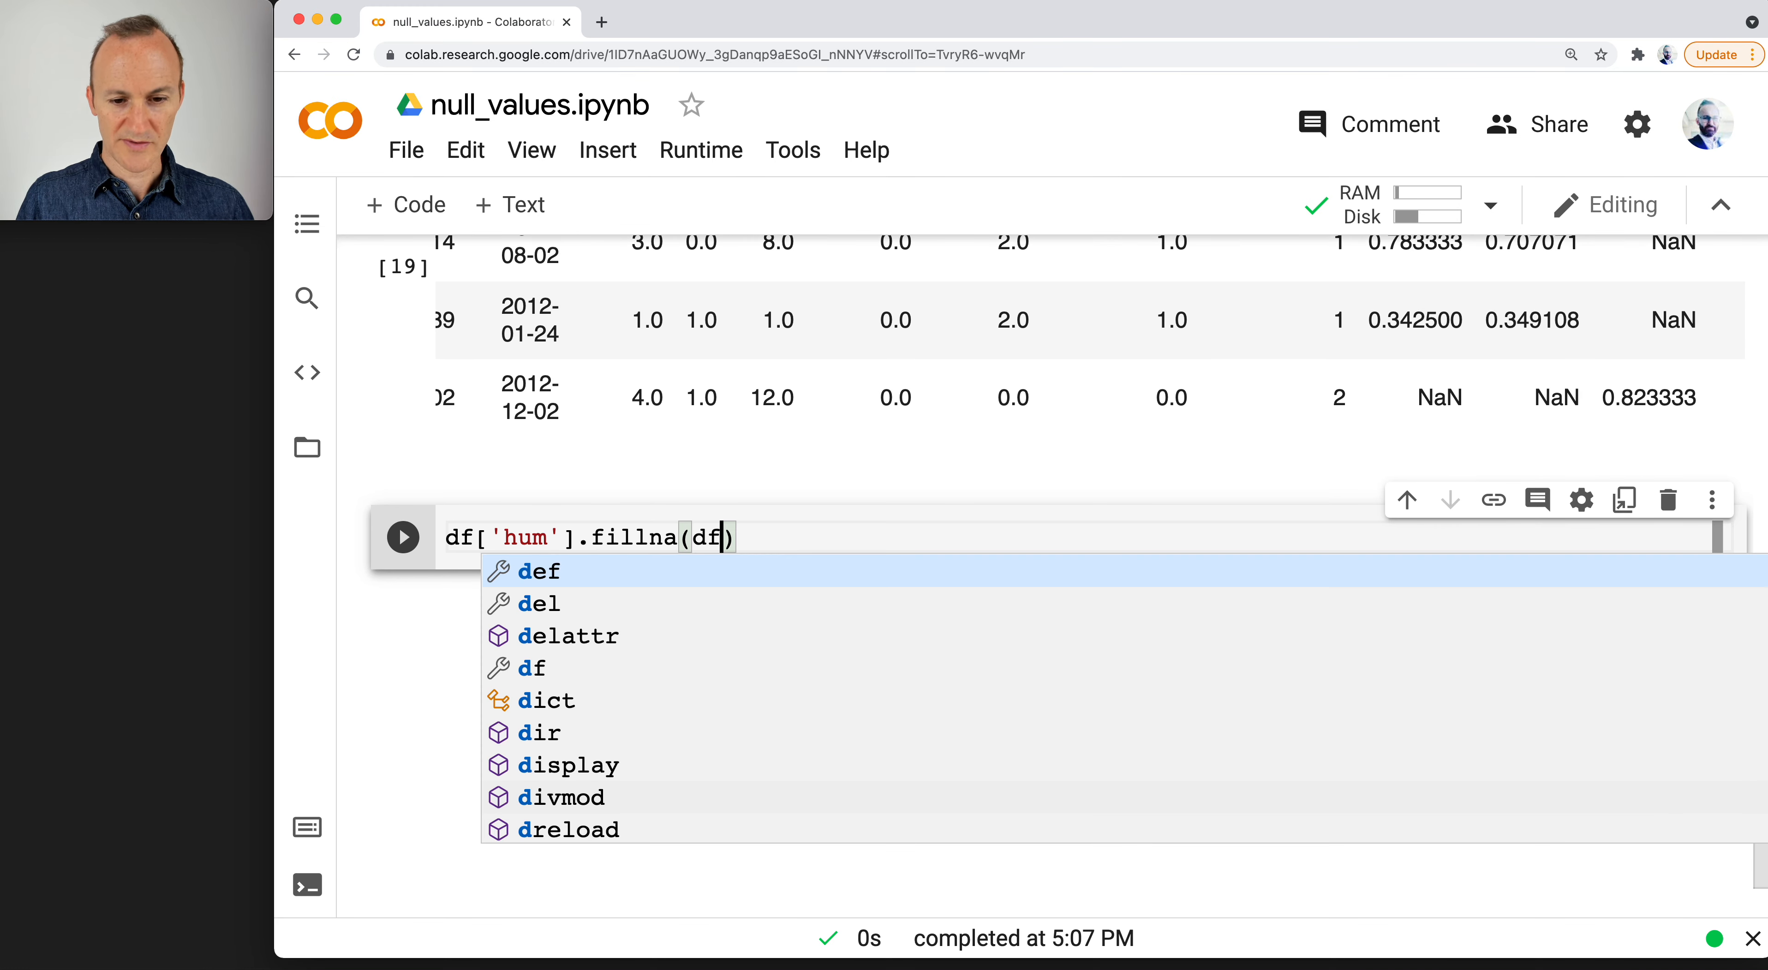
text([/h)
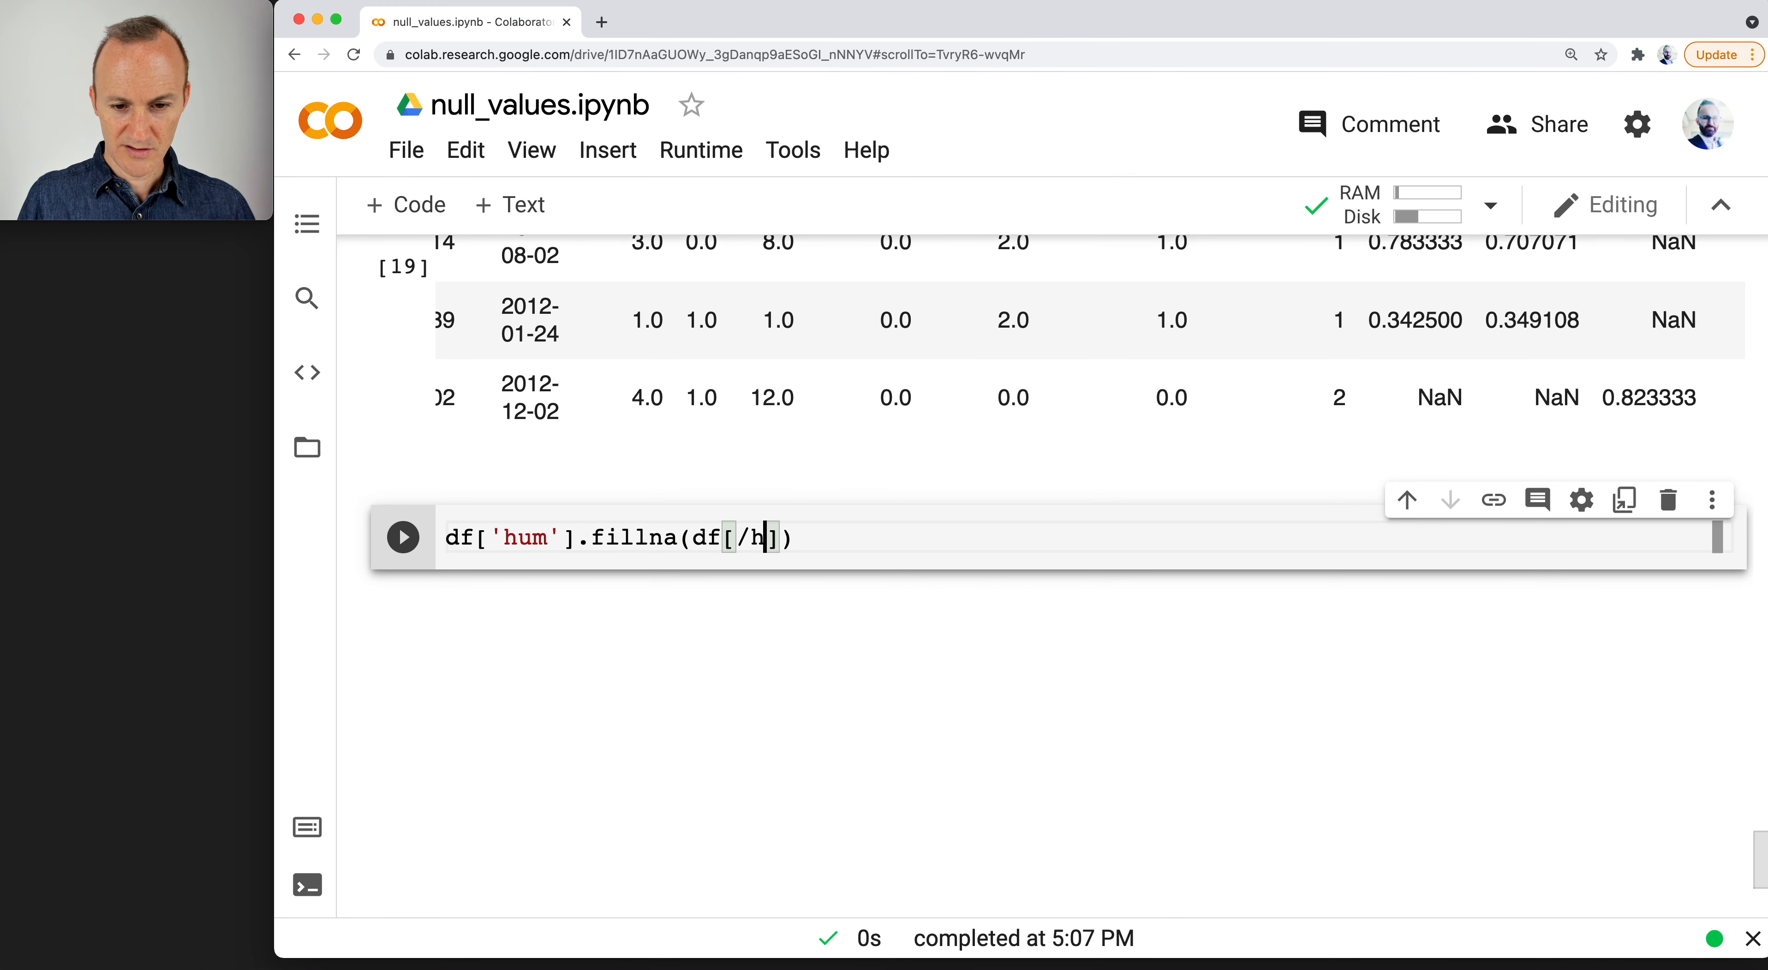
text('hu')
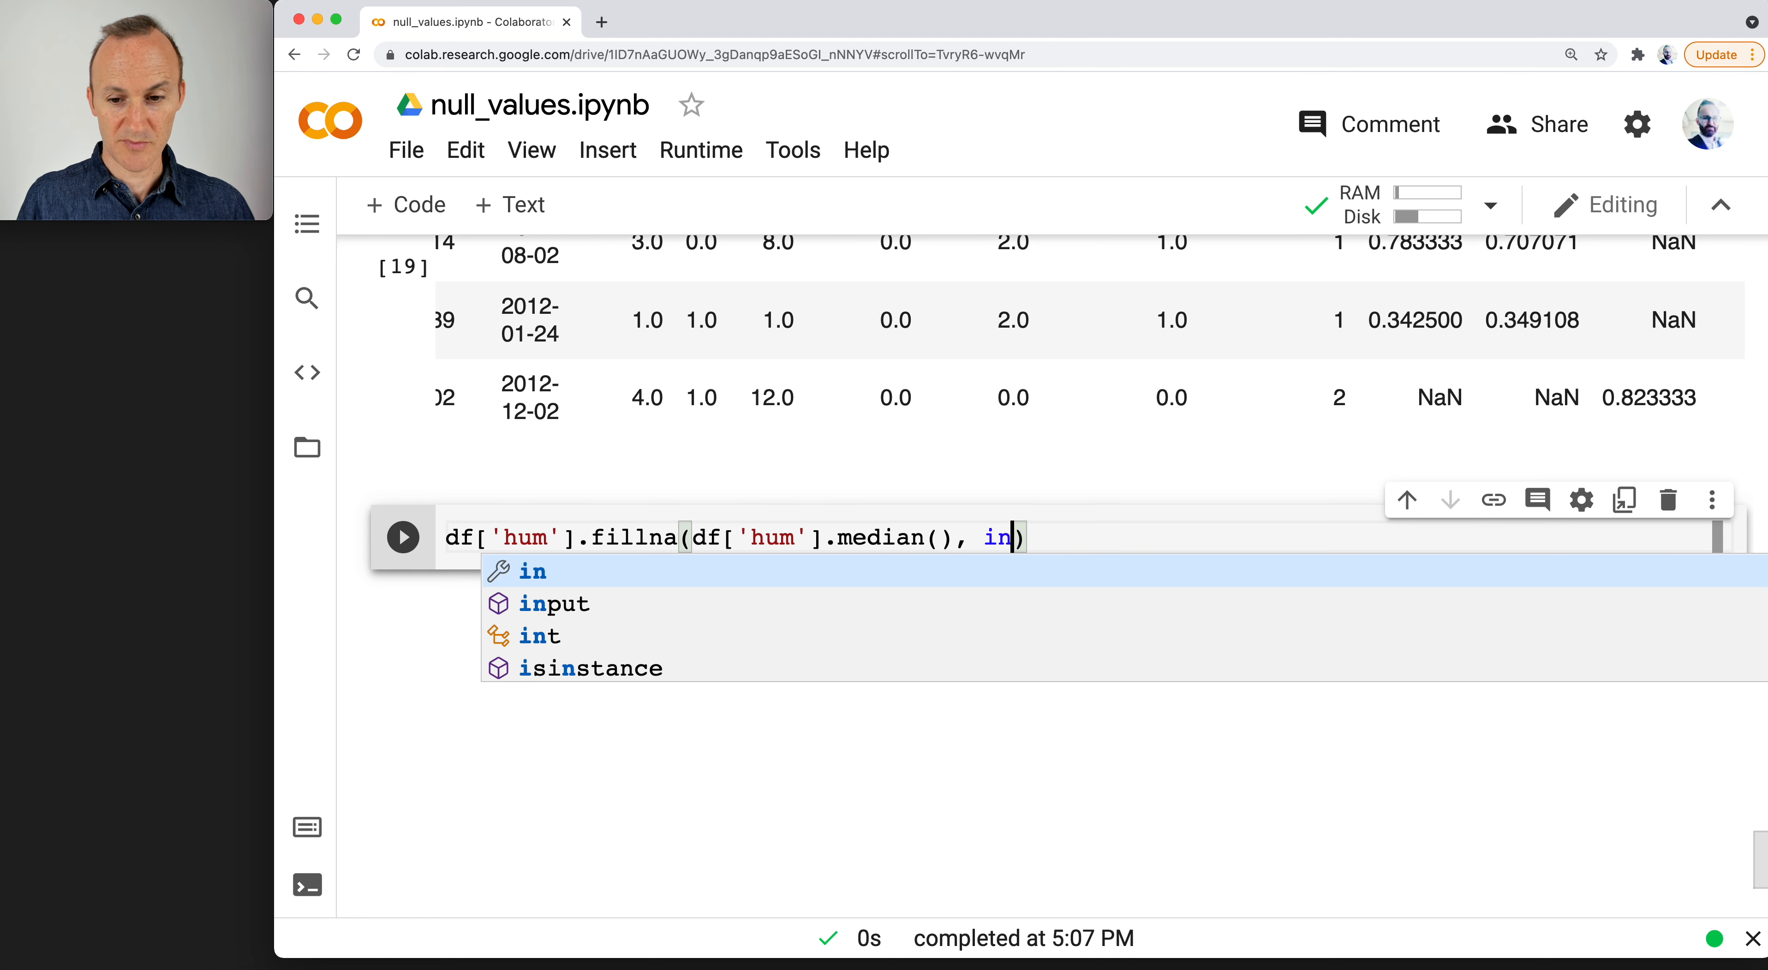
text(place)
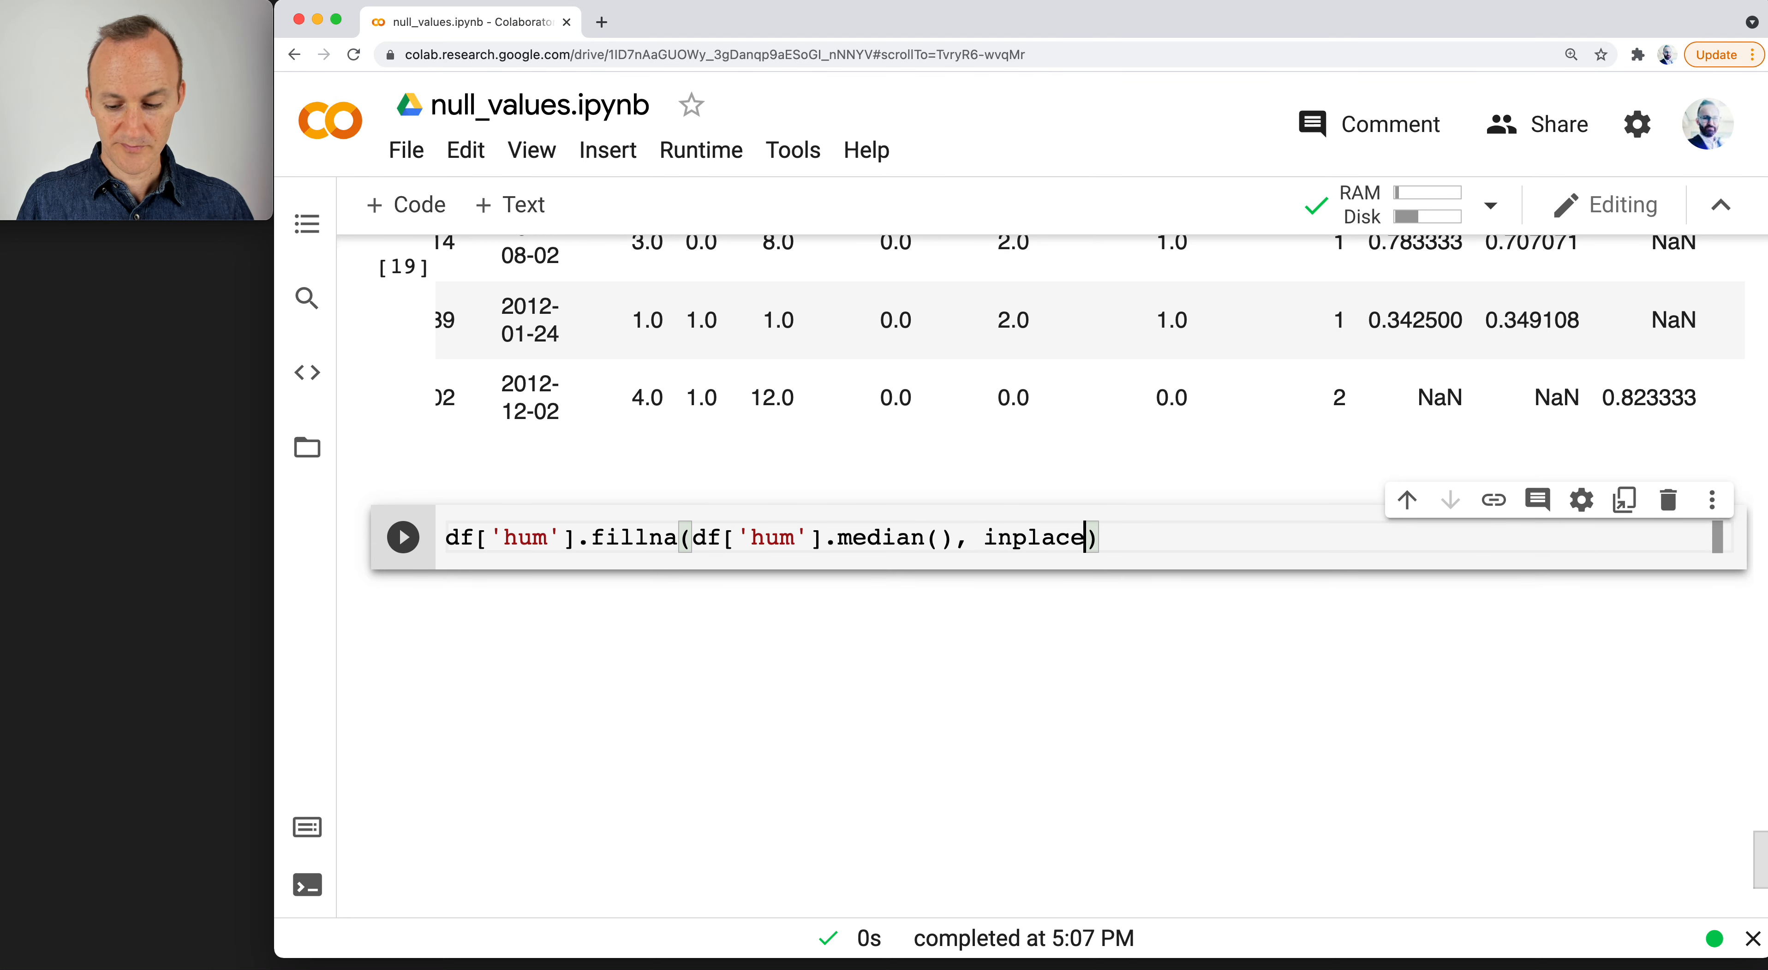
text(=True)
text(df[df.isna().any(axis=1)])
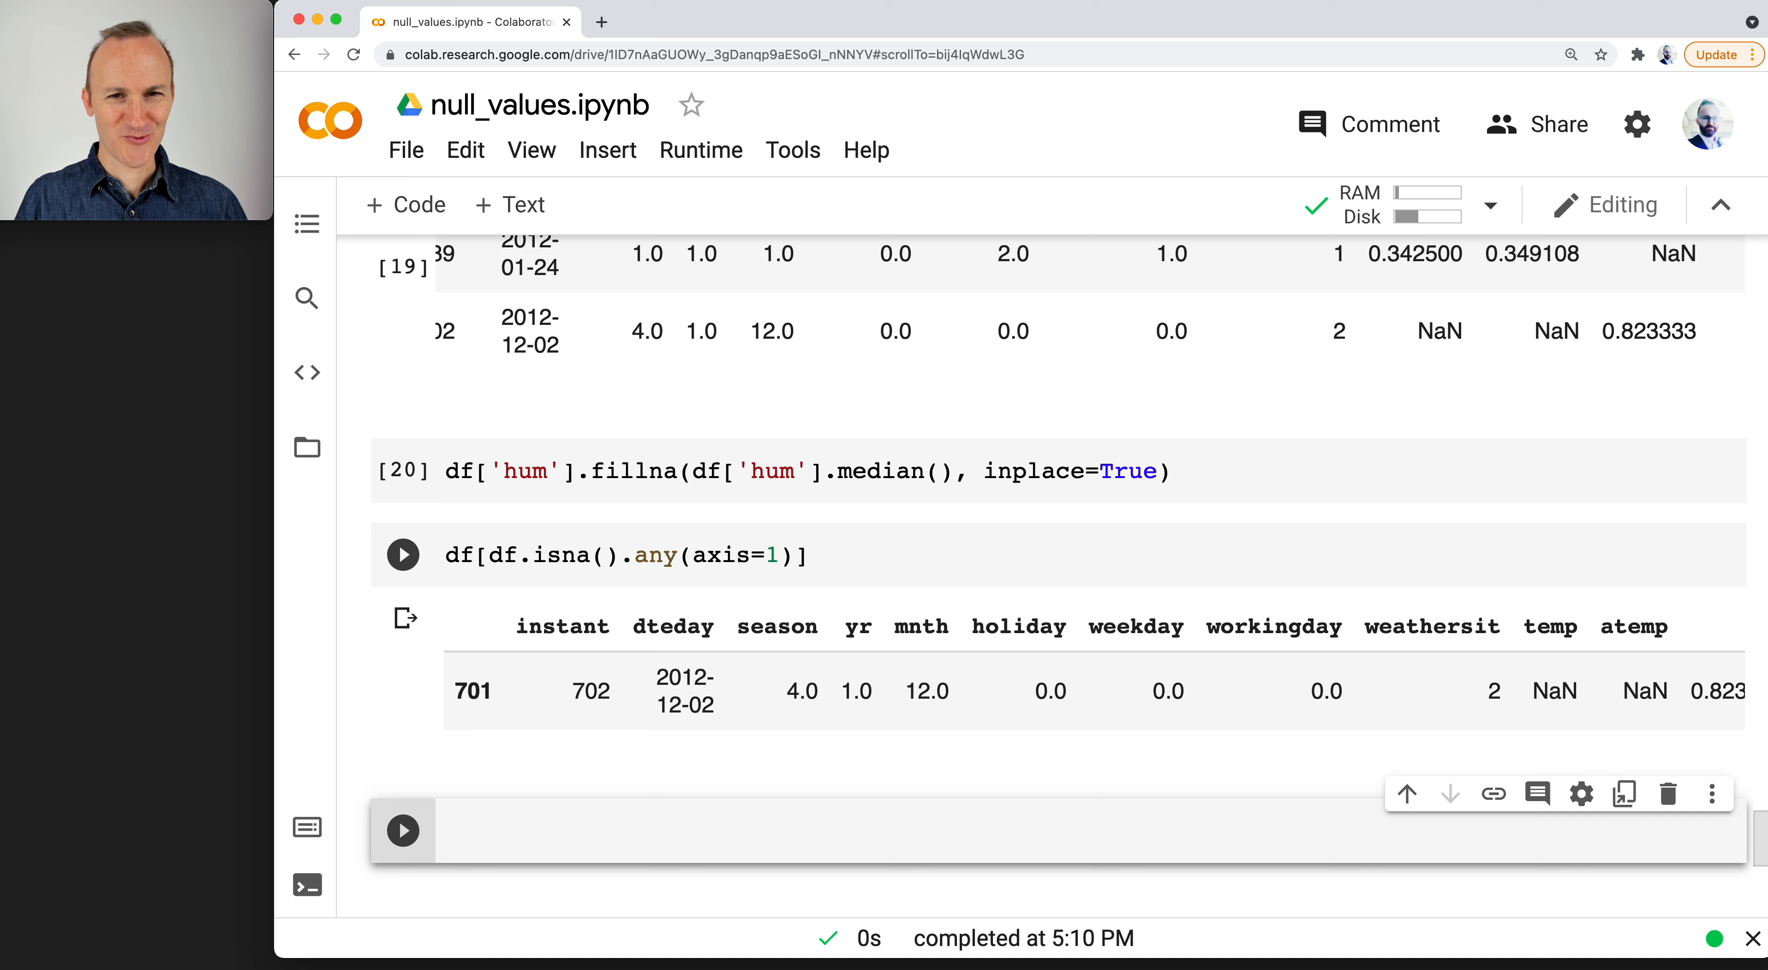
Run the median fill and recheck, leaving only the 2012-12-02 row with NaN values.
click(401, 554)
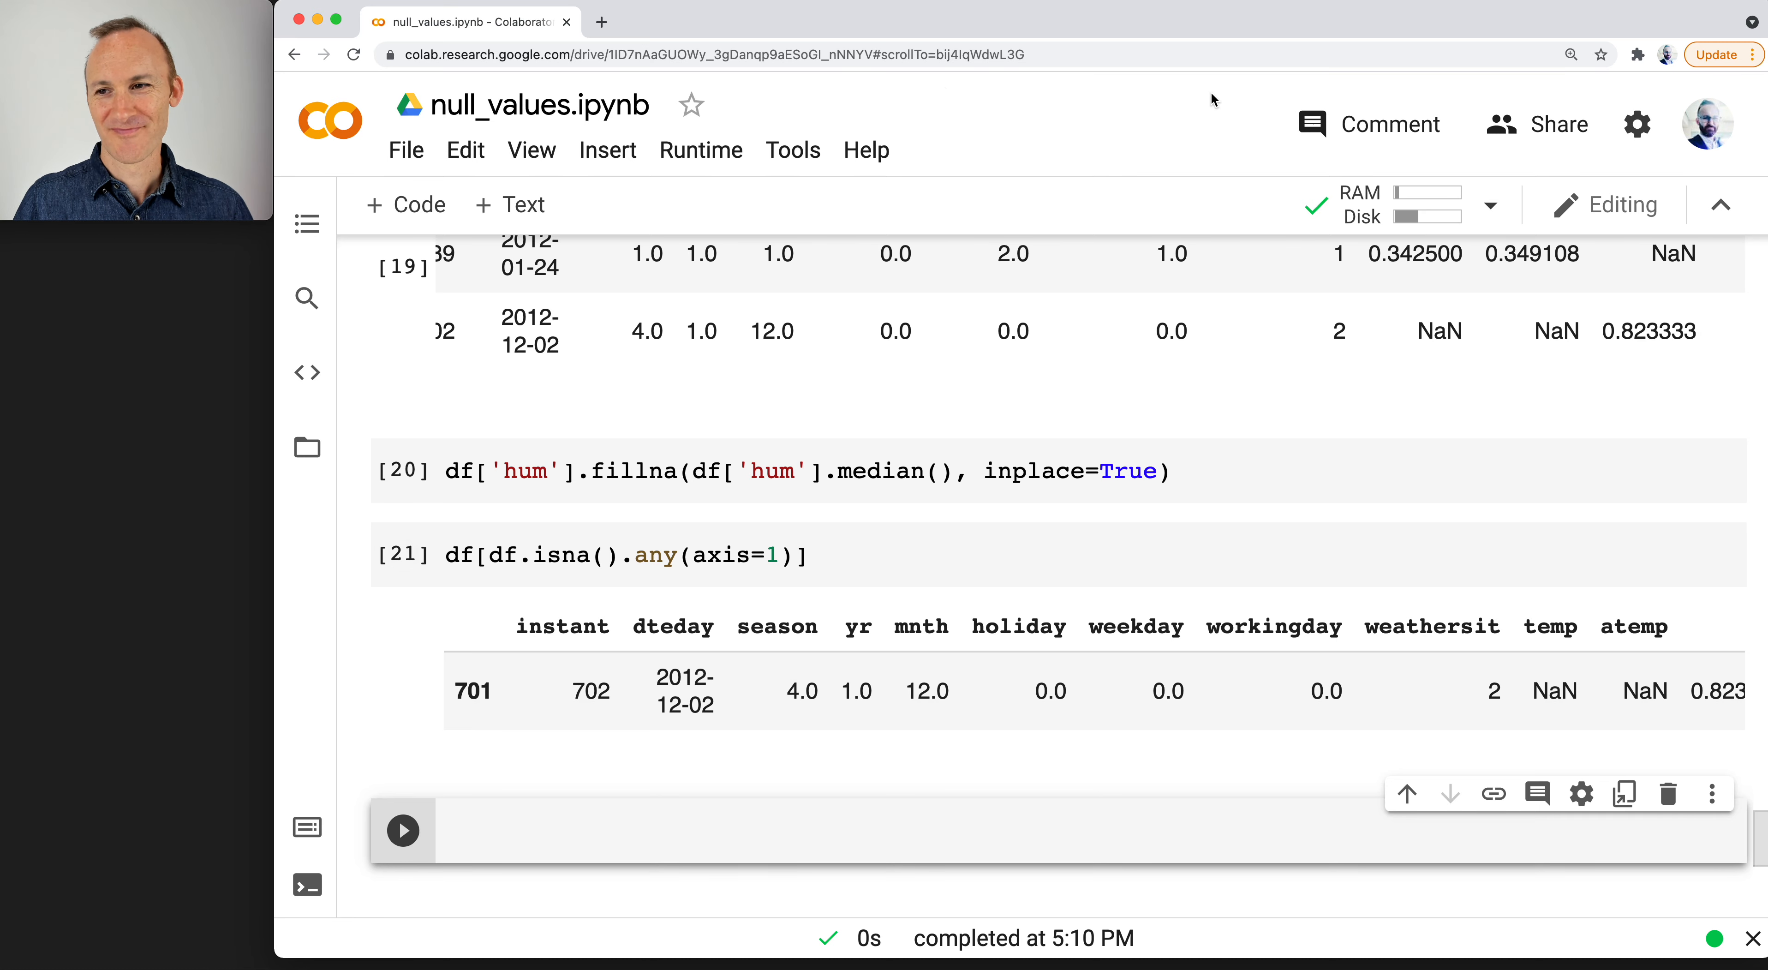